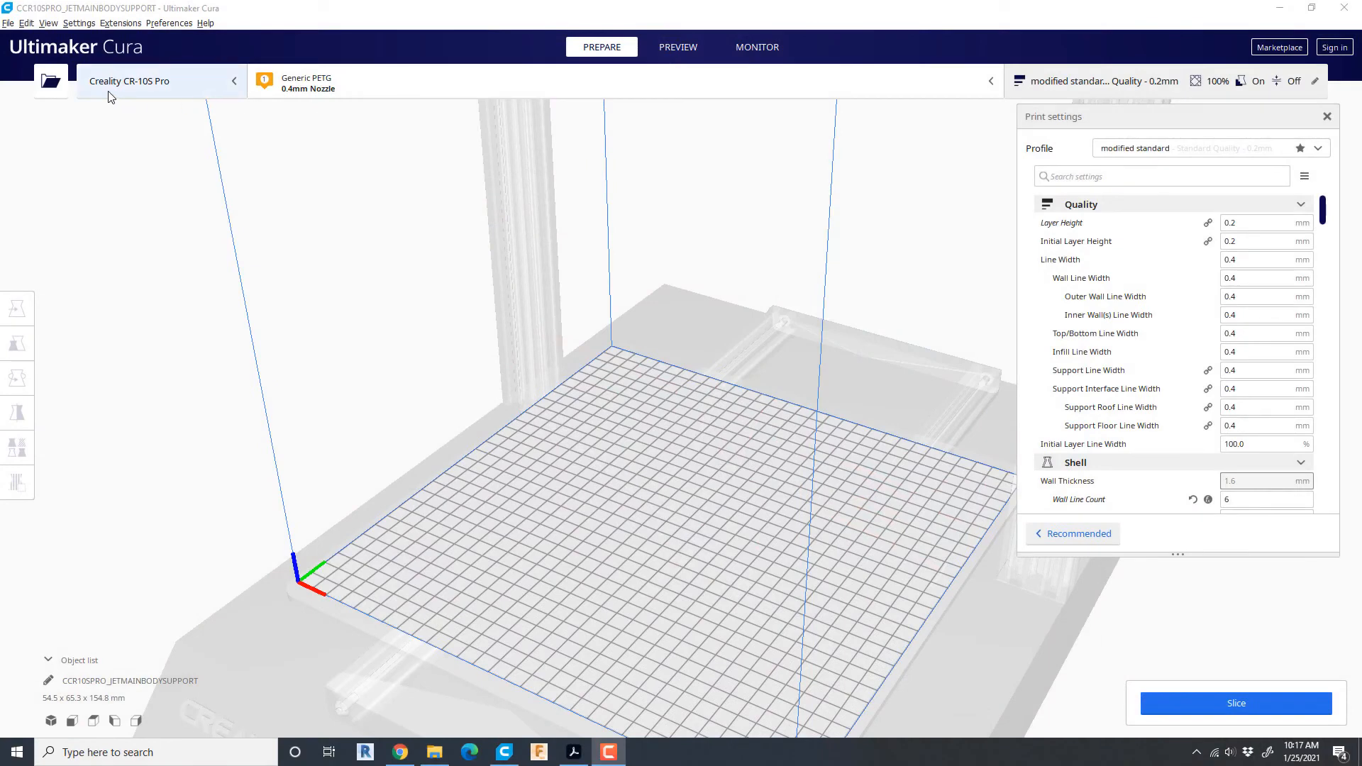
Load JETMAINBODY.stl and JETMAINBODYSUPPORT.stl together in a single open operation.
click(49, 81)
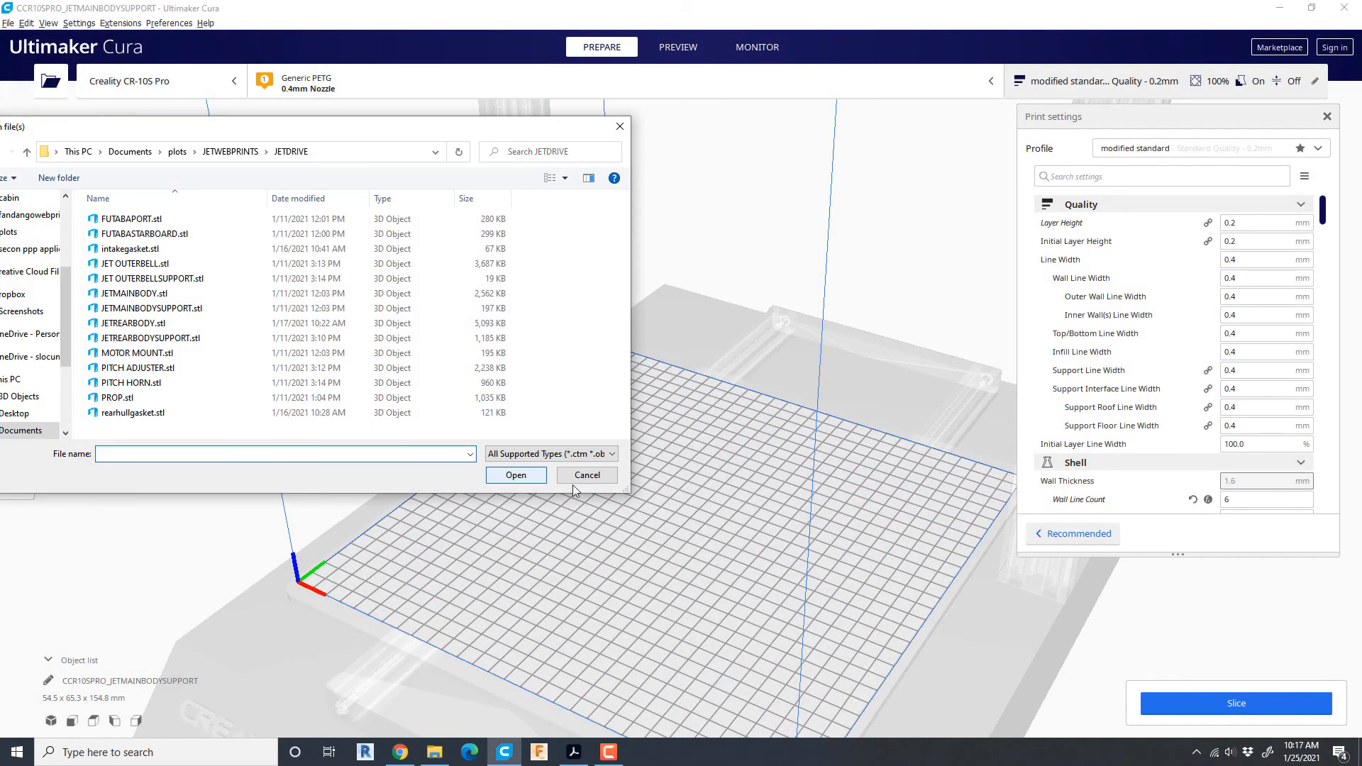
click(135, 293)
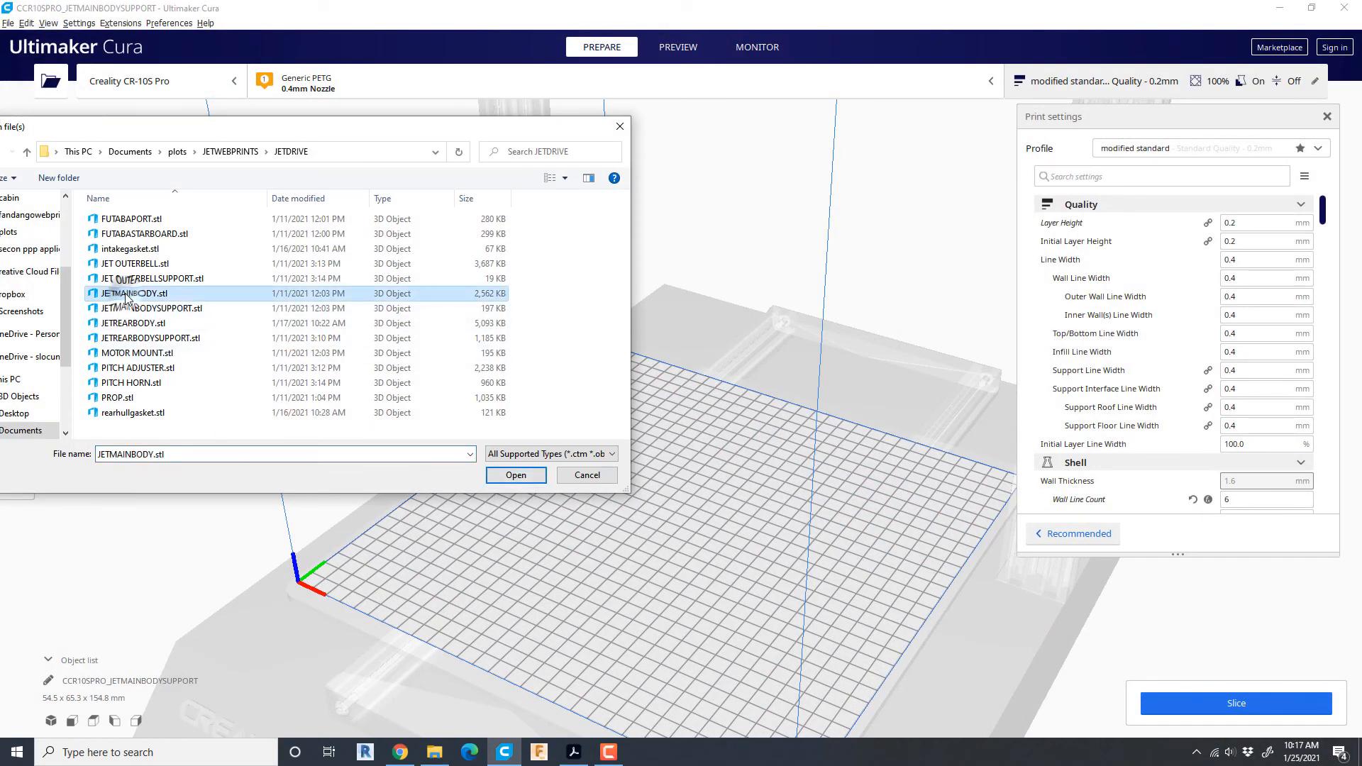
click(154, 308)
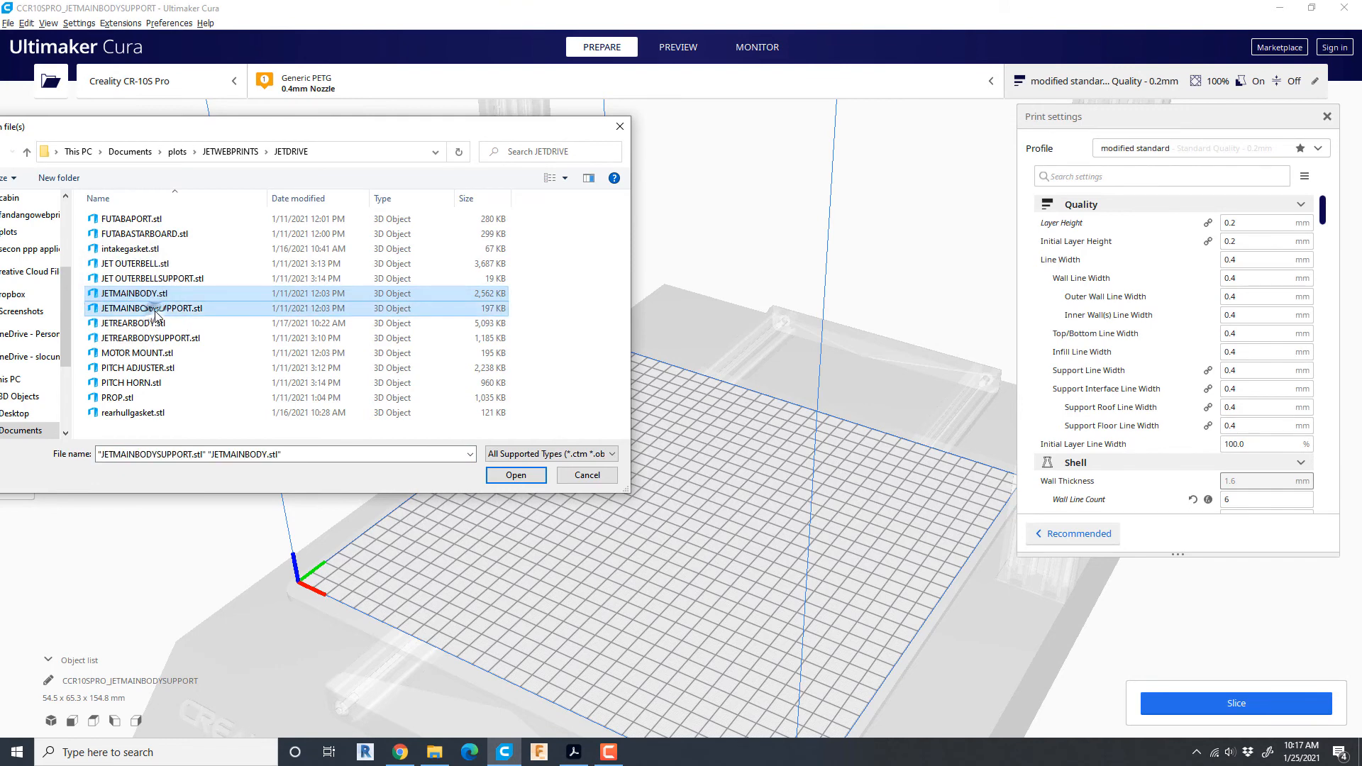
click(515, 475)
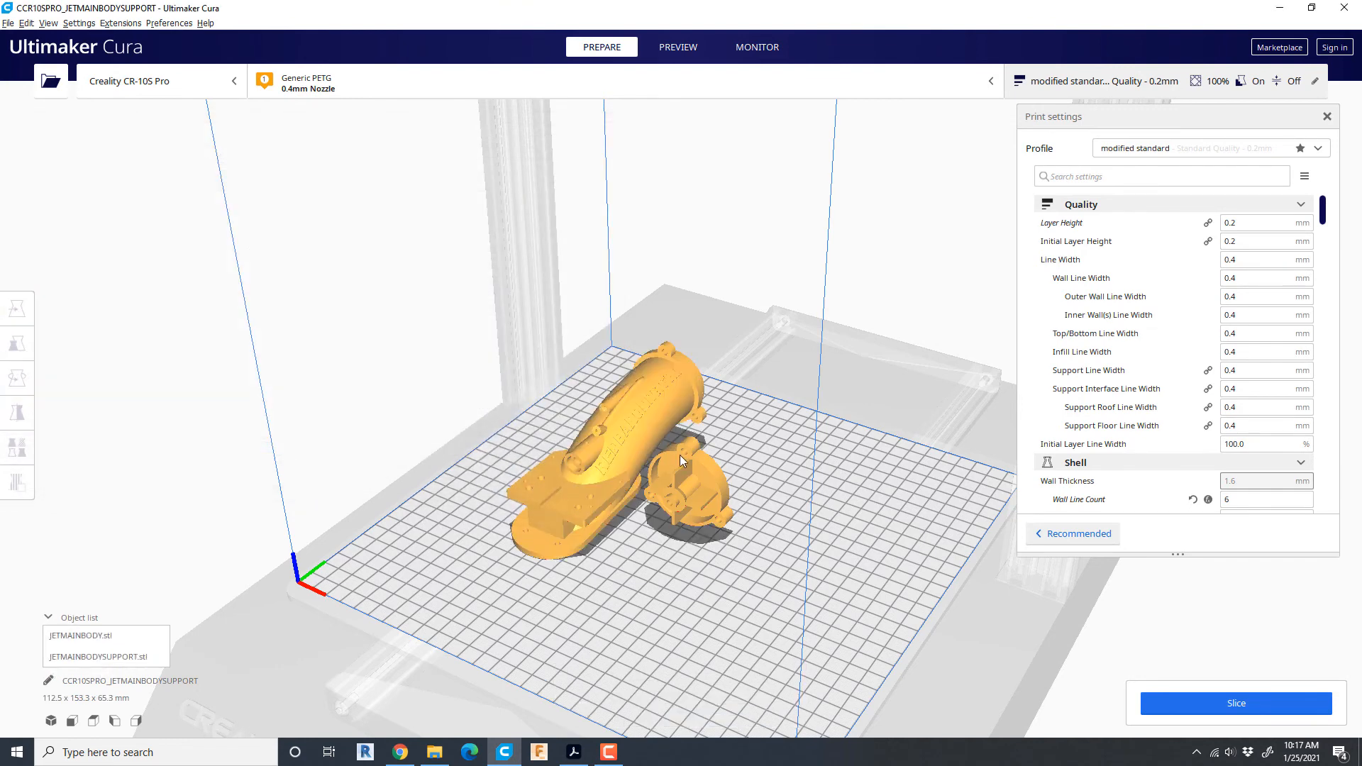
Make JETMAINBODYSUPPORT print as support, then select both models for grouping.
click(16, 379)
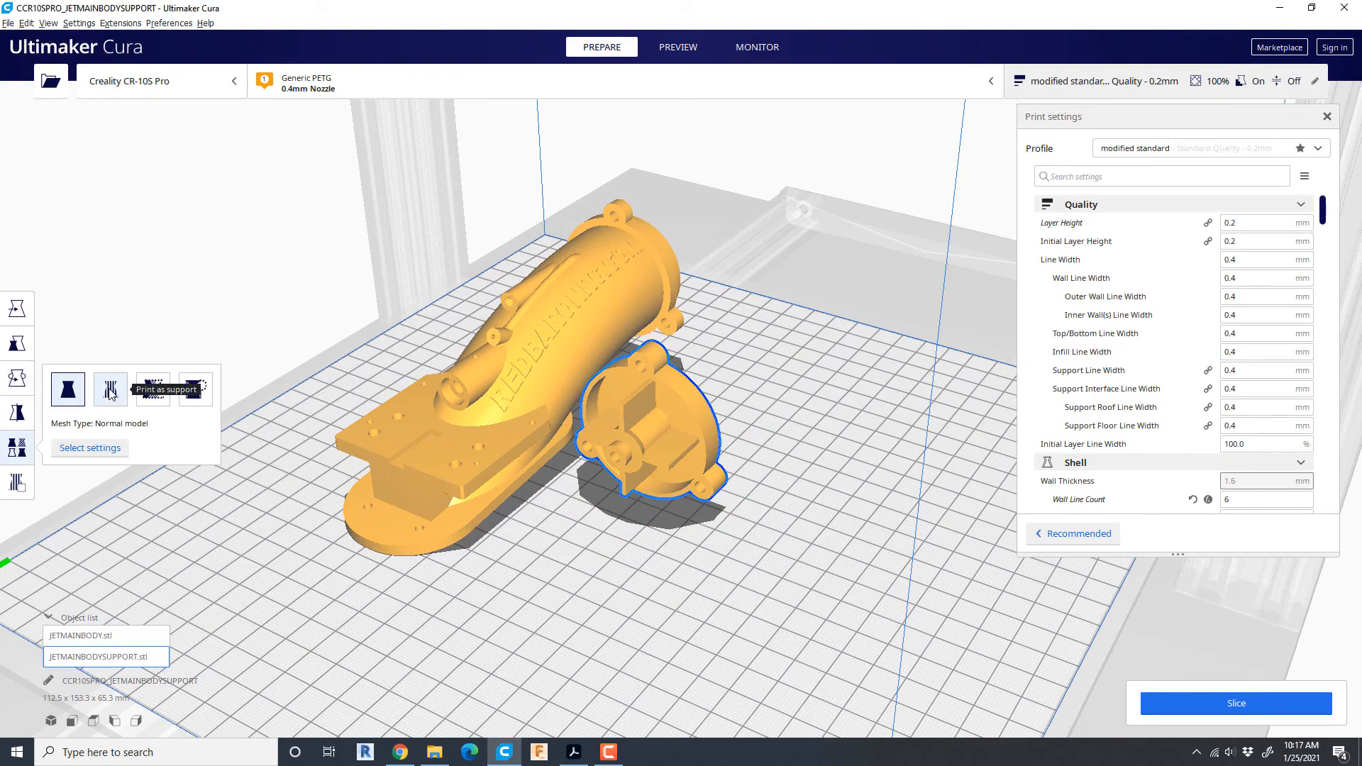
click(109, 388)
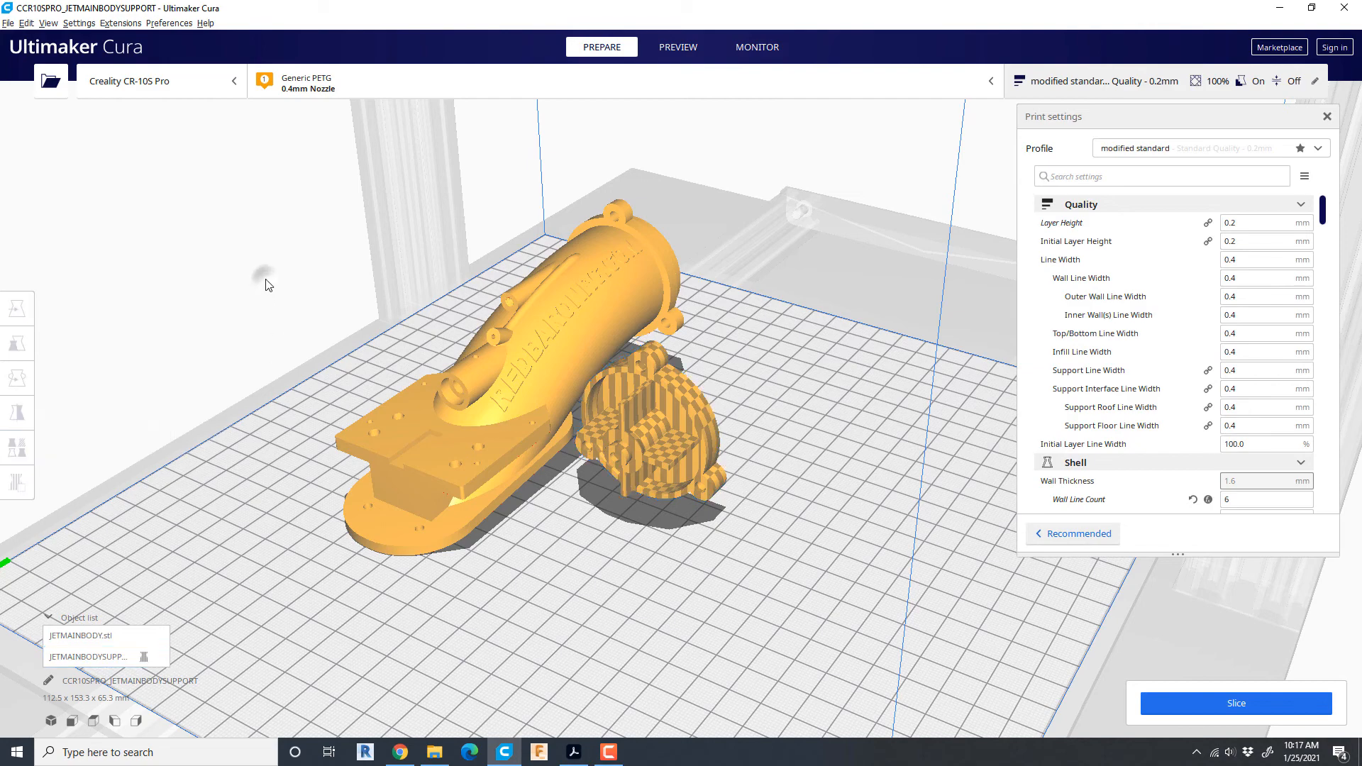
click(551, 324)
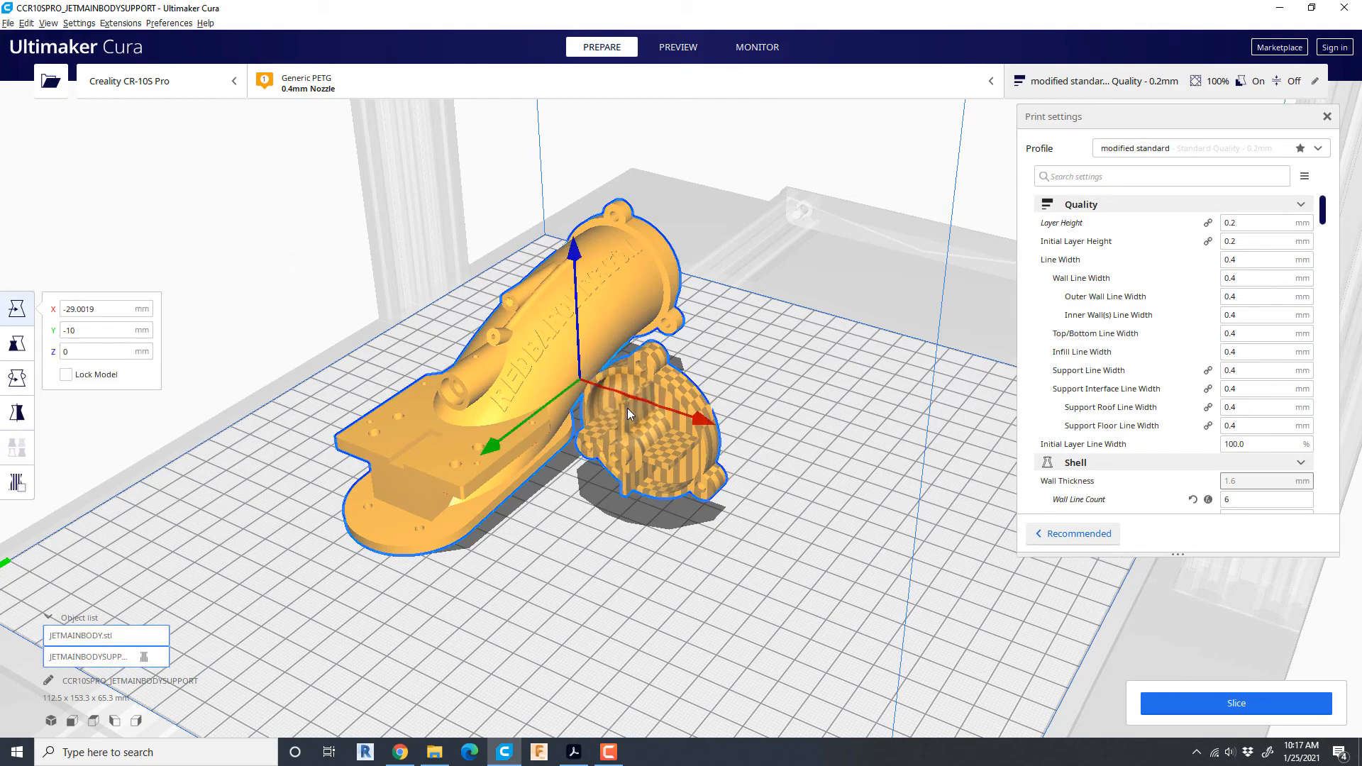
right_click(630, 413)
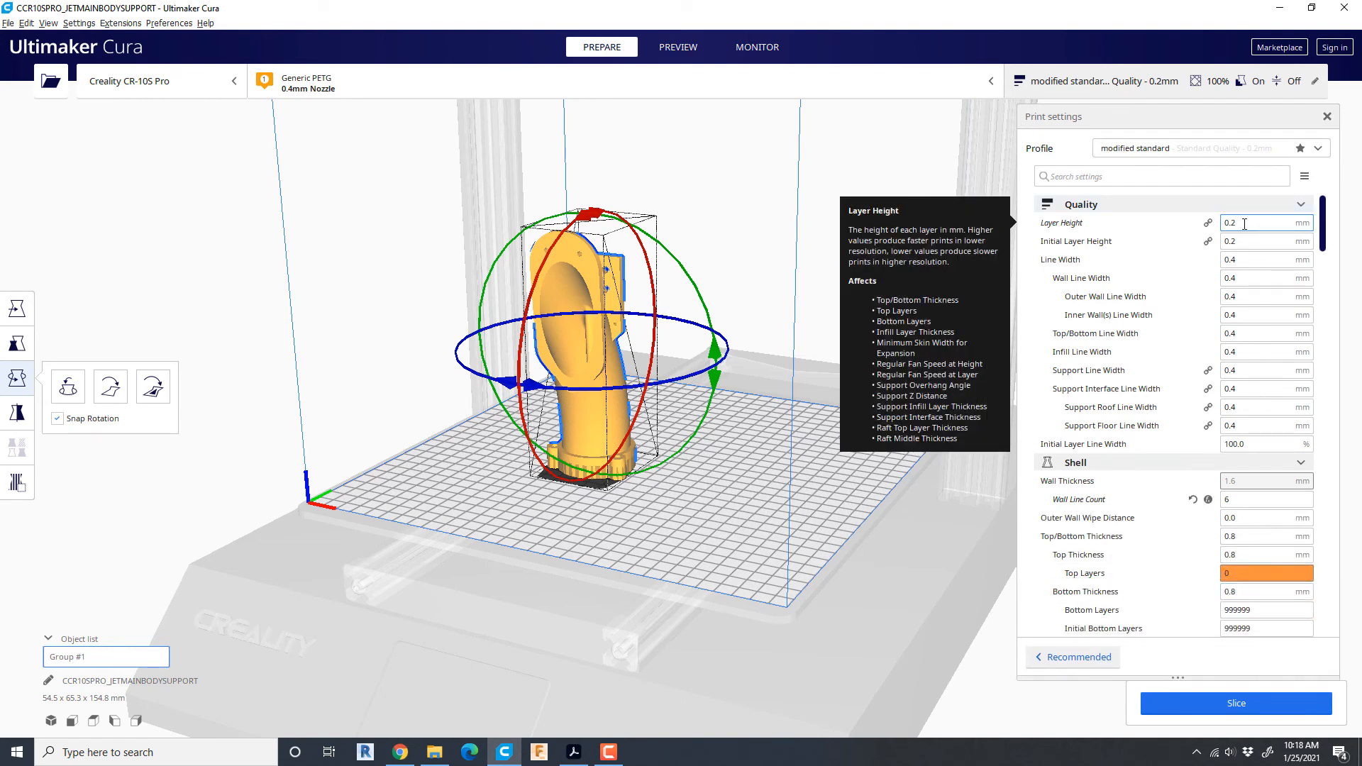
click(1260, 222)
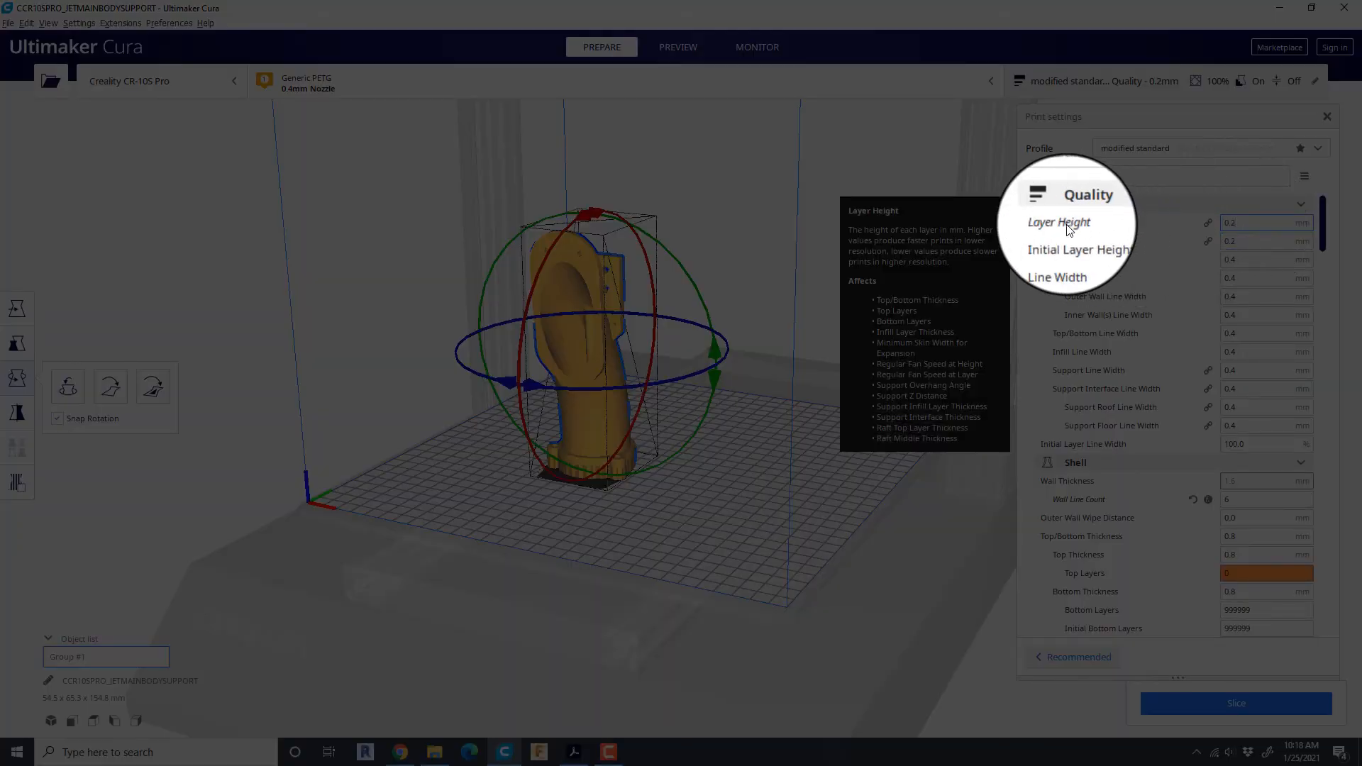
mouse_move(1075, 240)
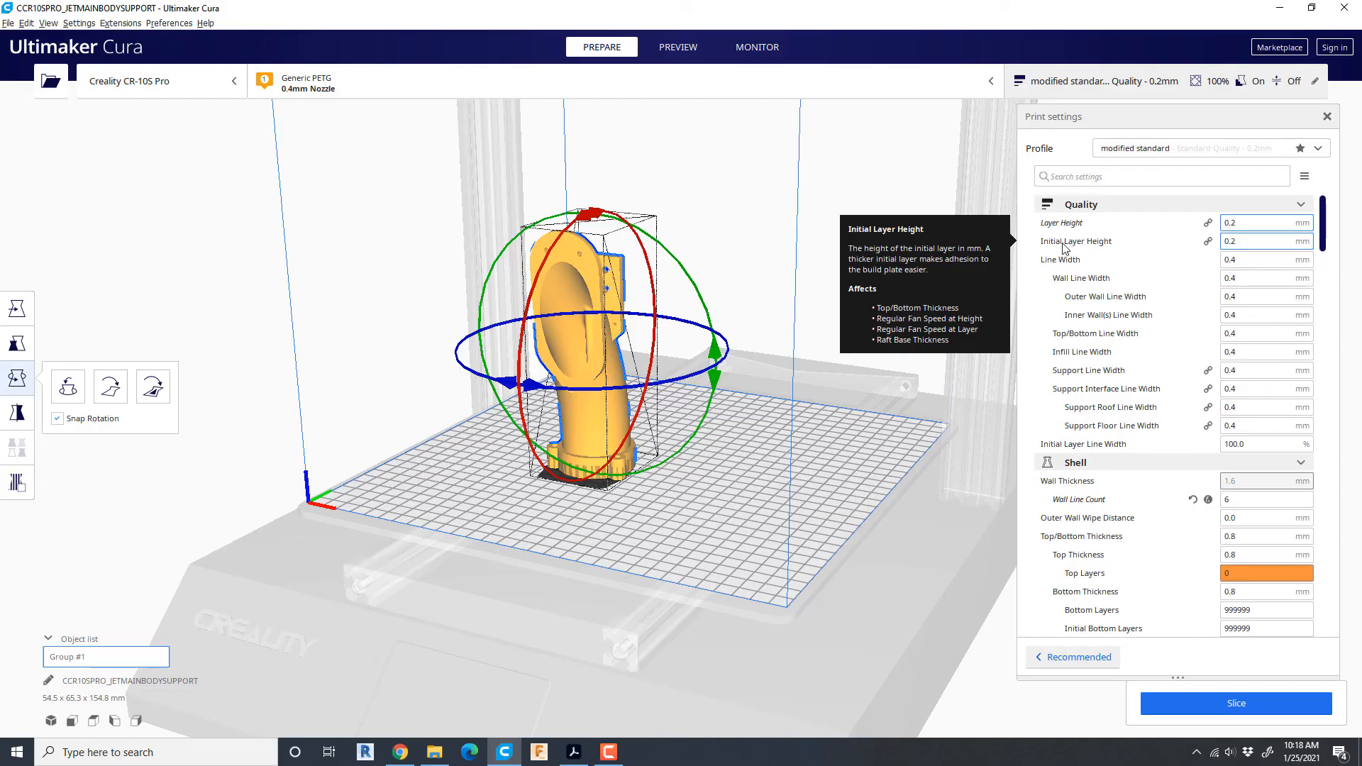
mouse_move(1060, 259)
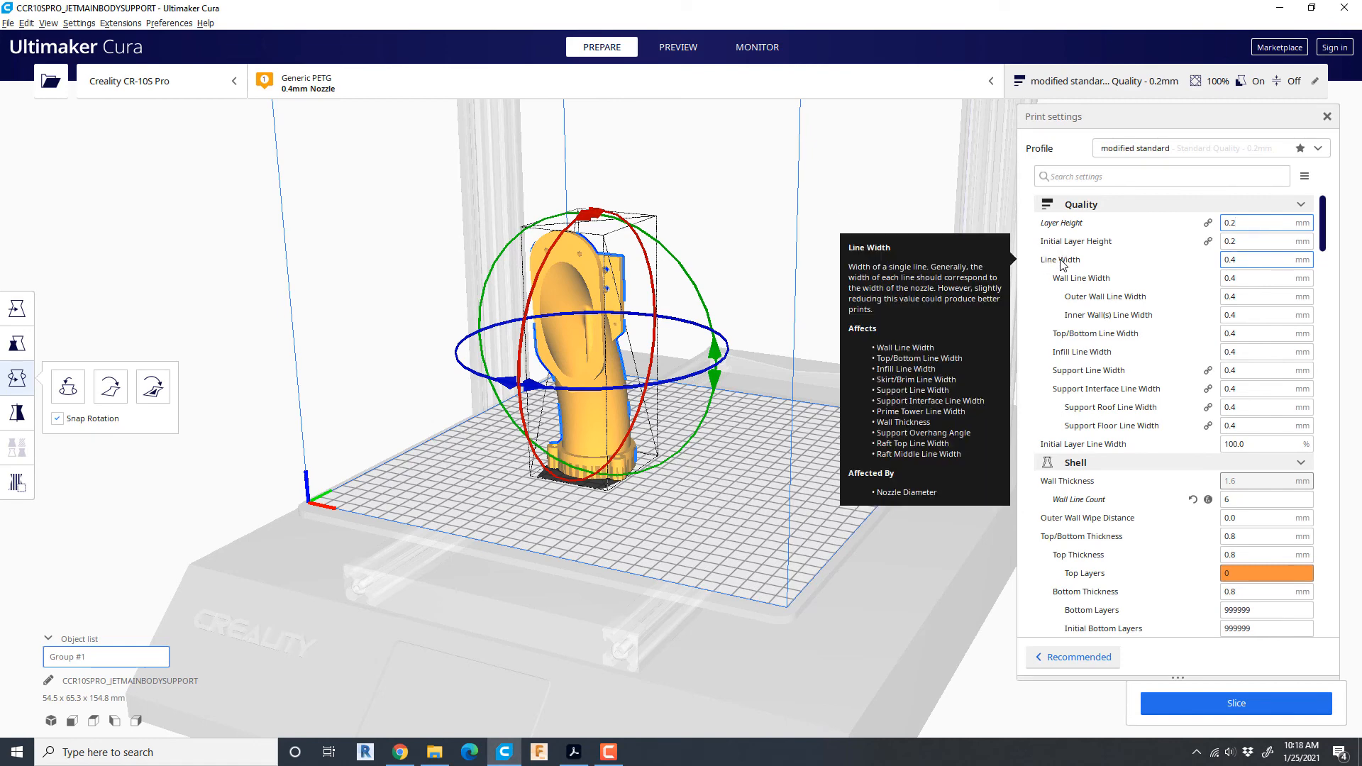
mouse_move(1030, 341)
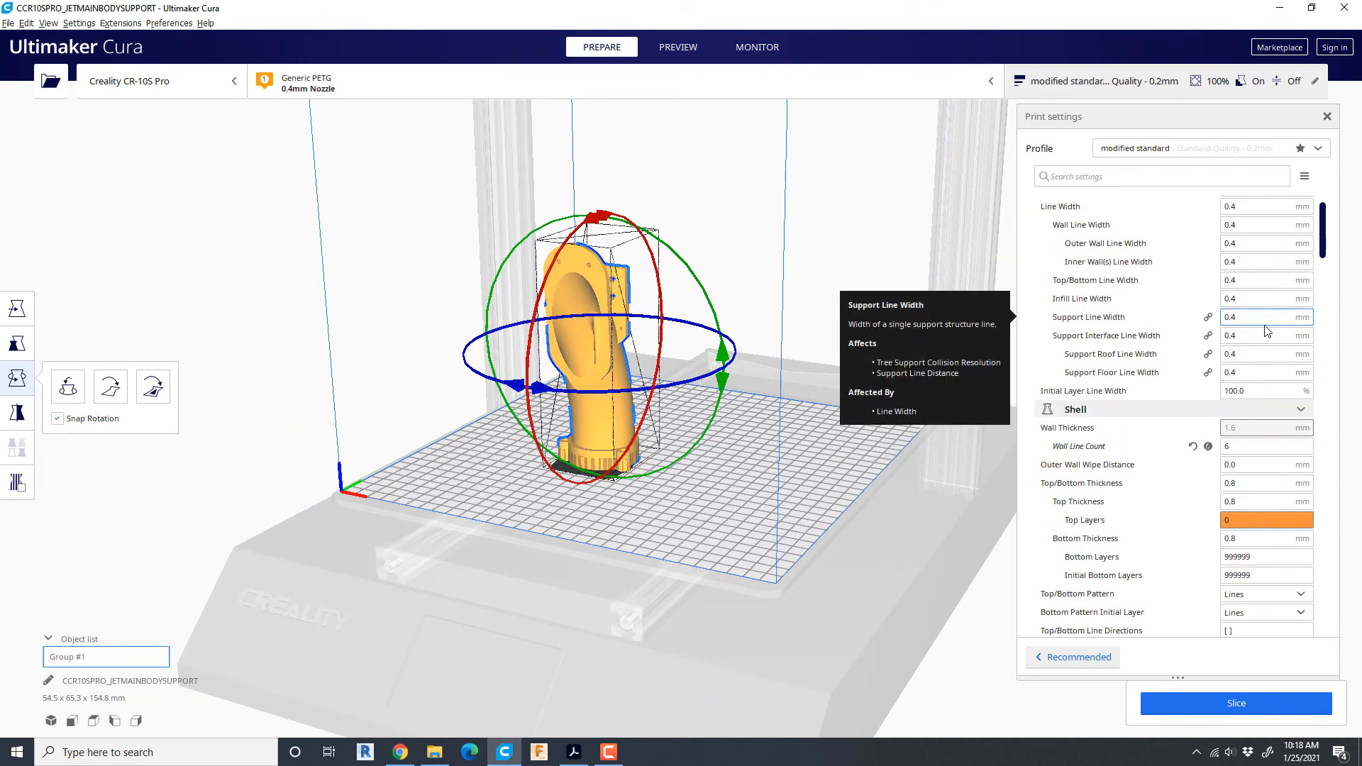
scroll(down, 3)
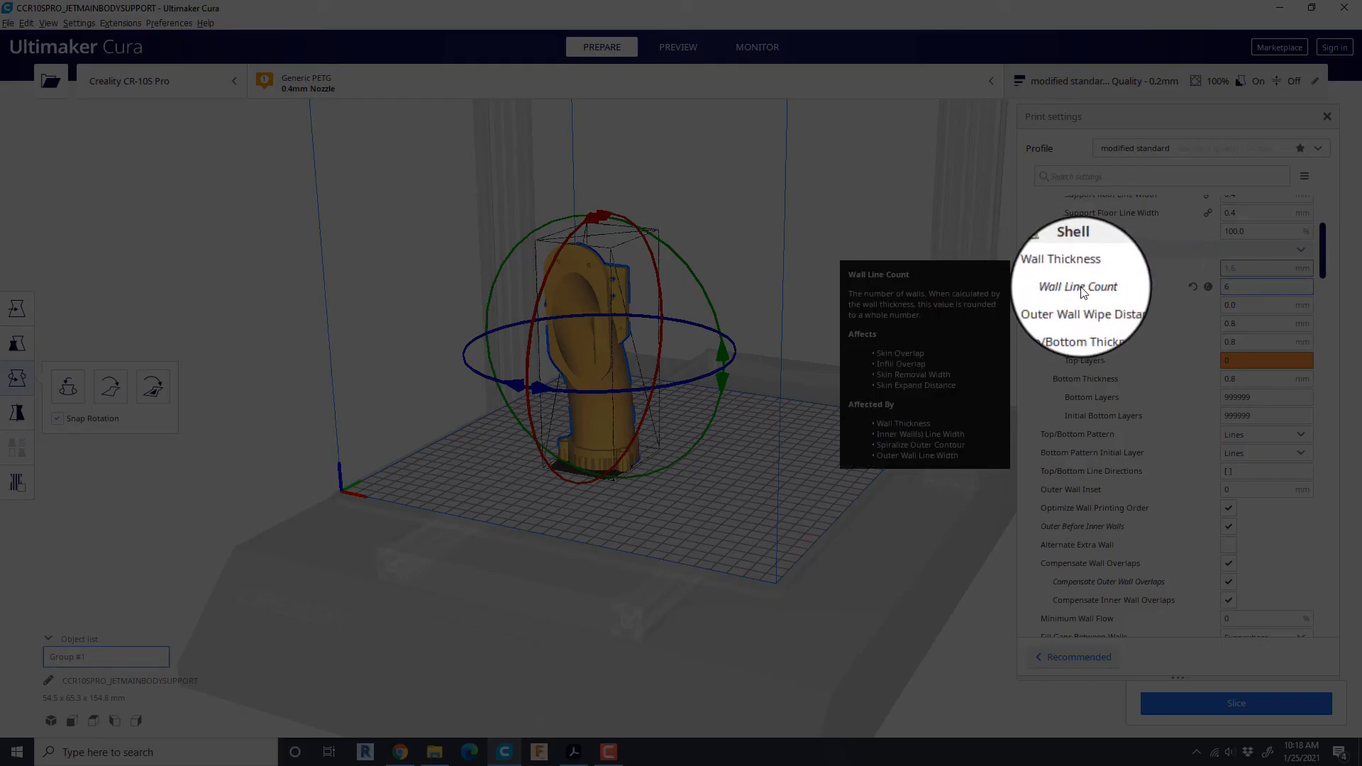
scroll(down, 3)
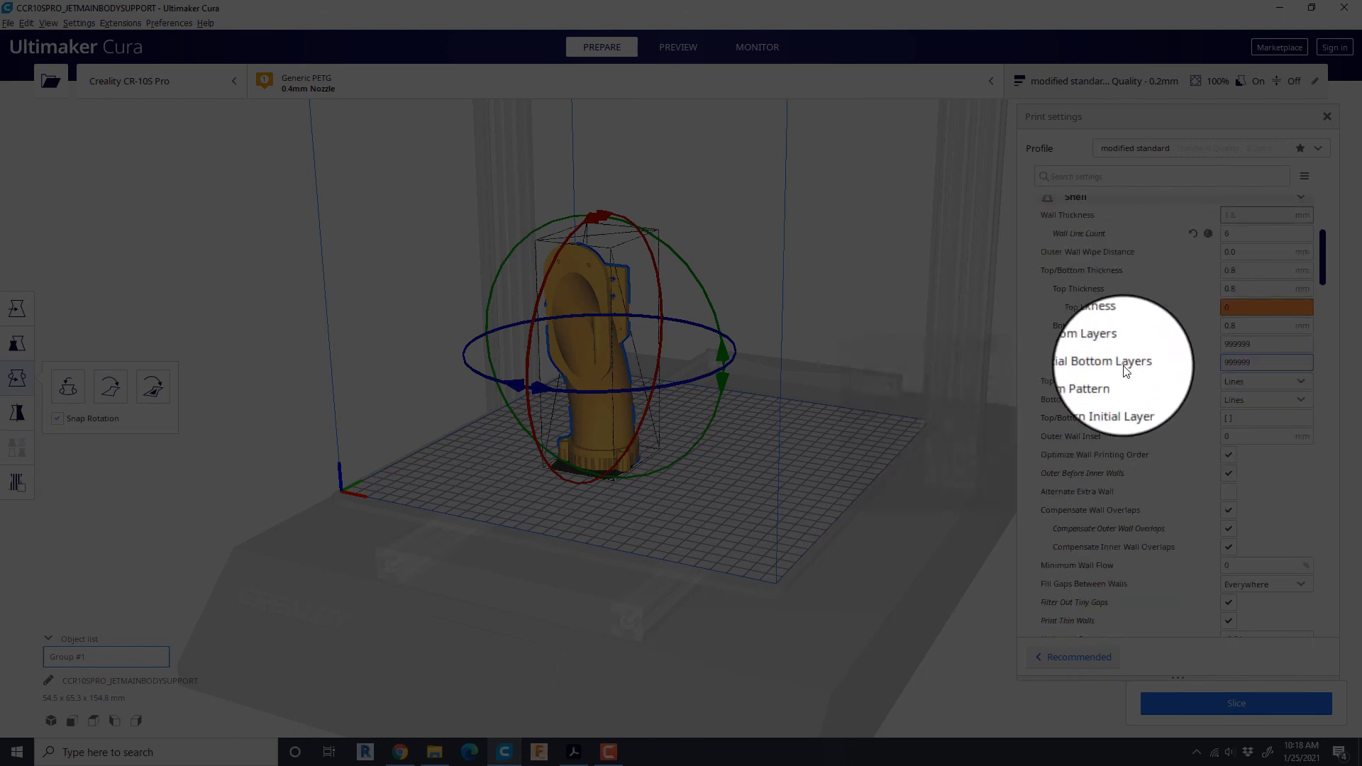
scroll(down, 3)
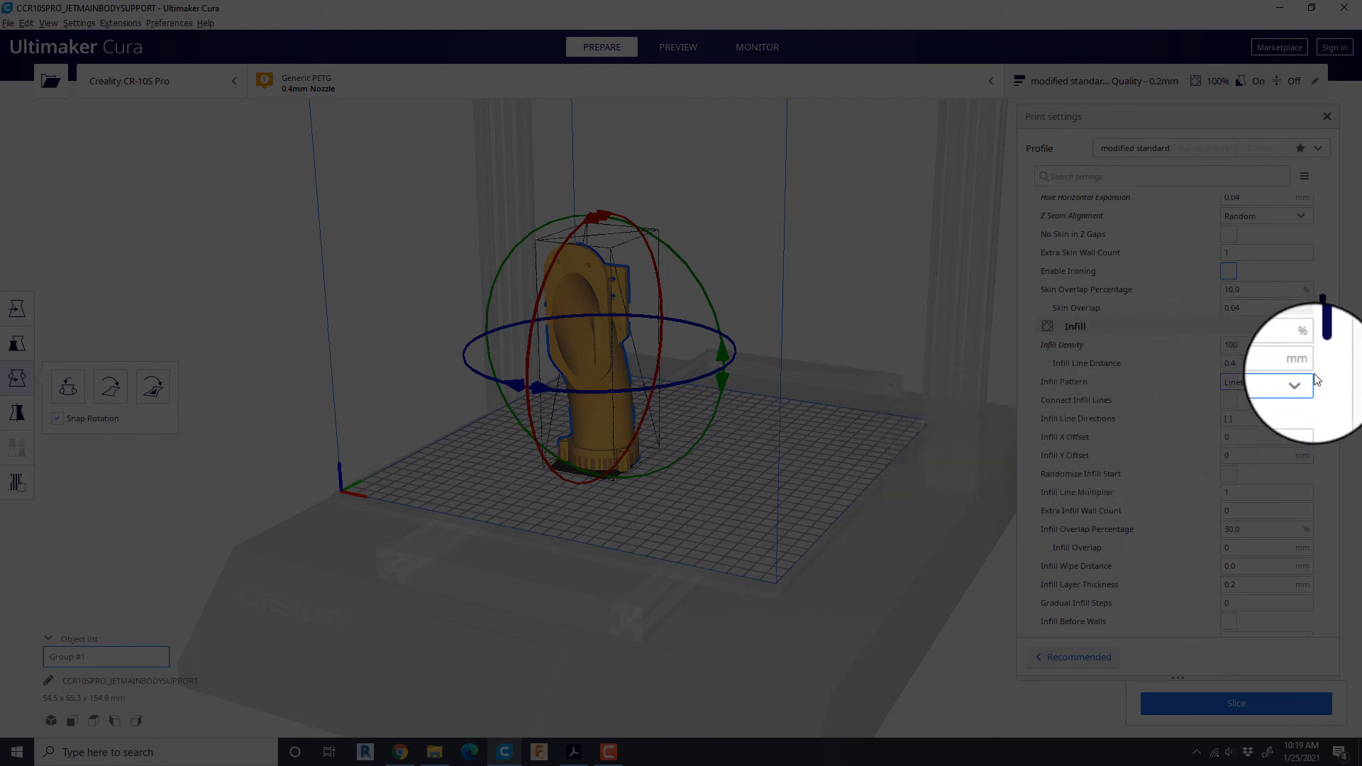
Set the infill pattern to Concentric and scroll to the material and speed settings.
click(1265, 382)
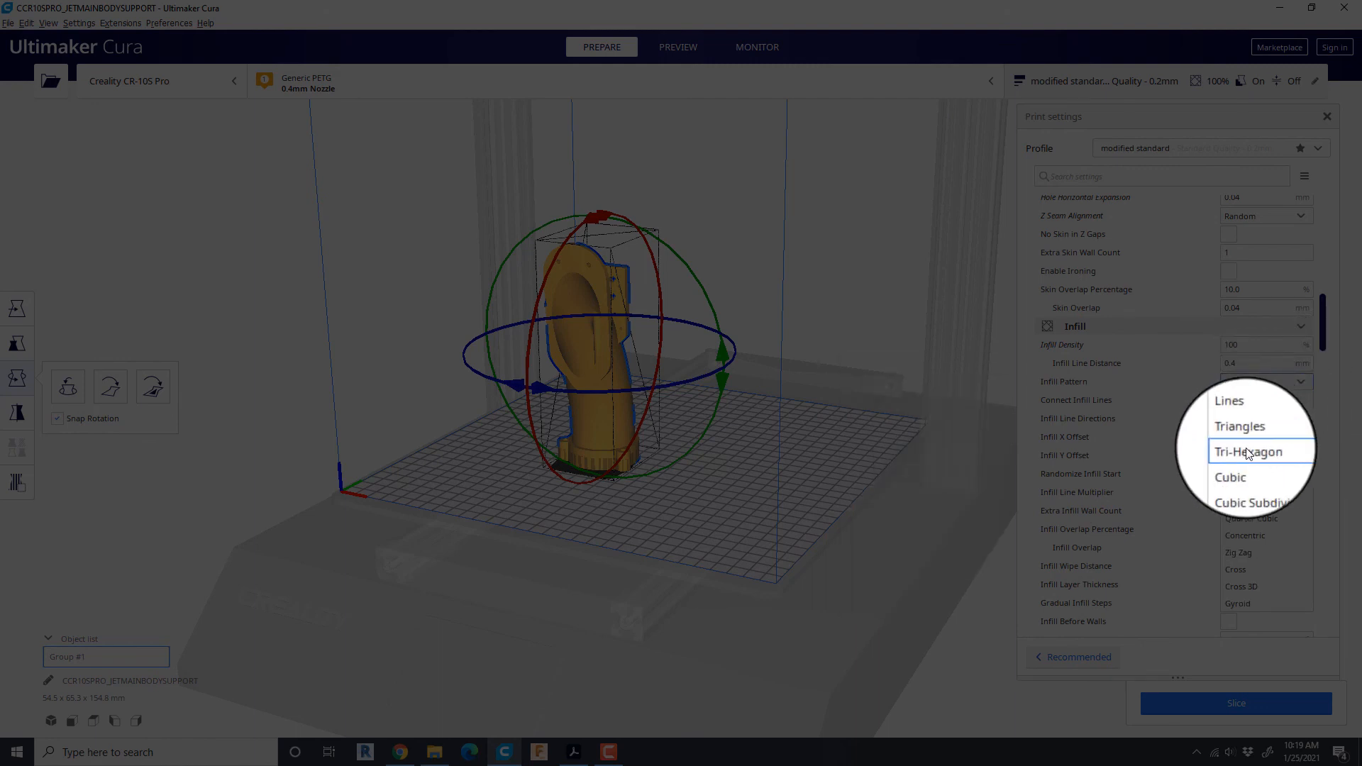
click(1245, 534)
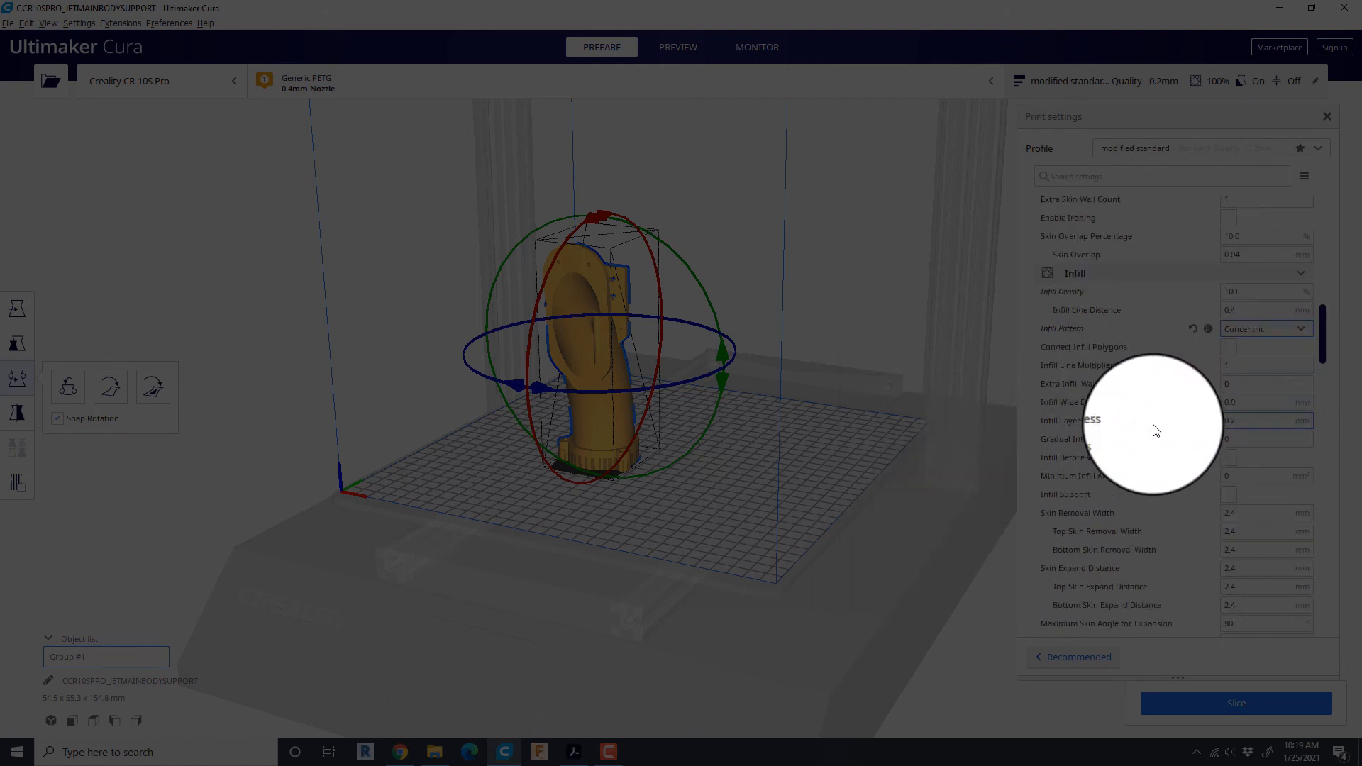
scroll(down, 3)
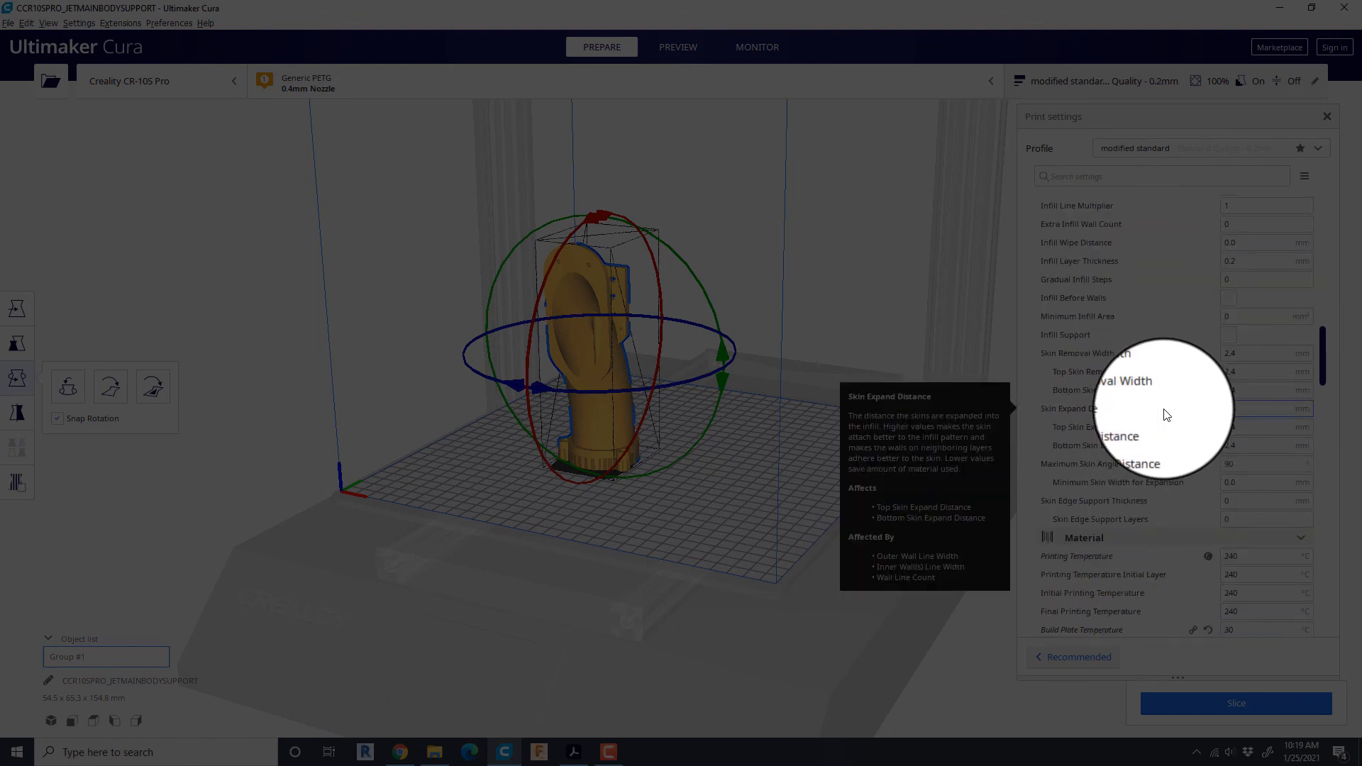
scroll(down, 3)
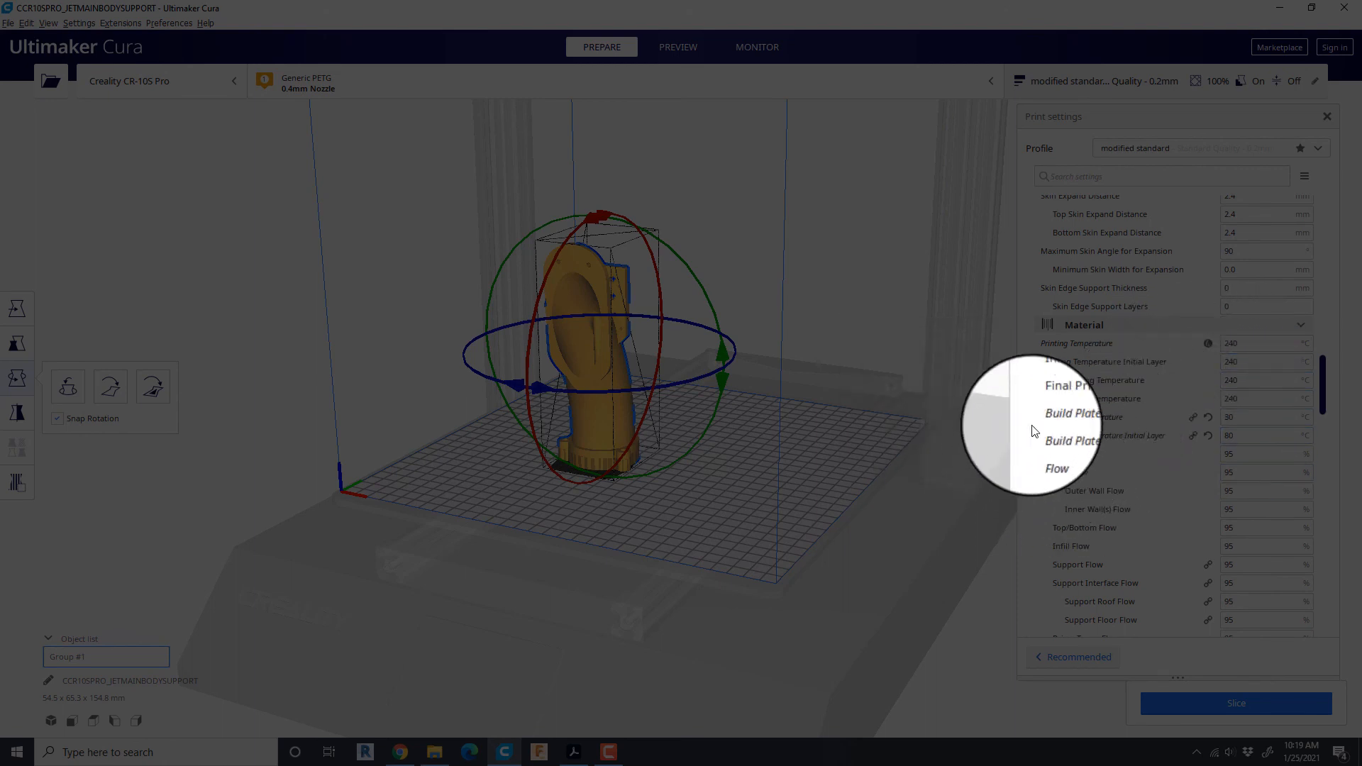
scroll(down, 3)
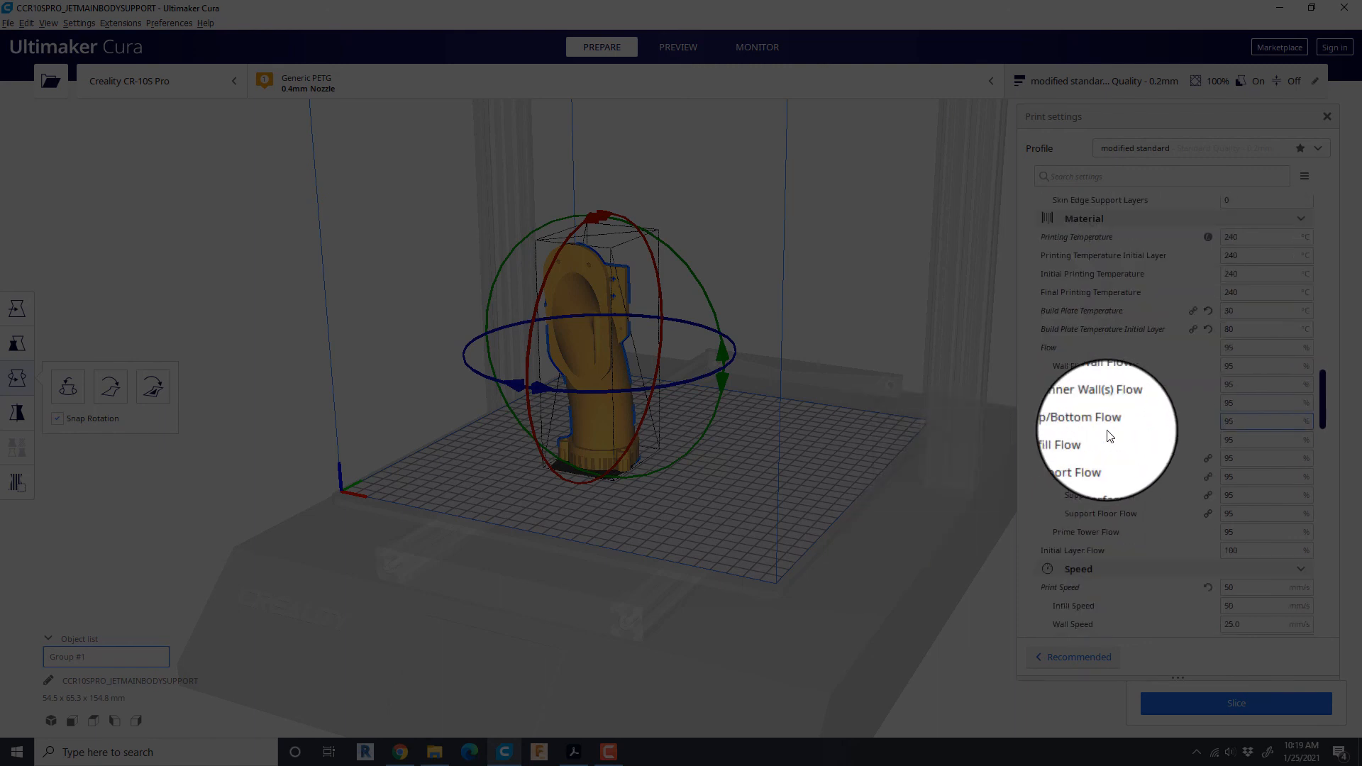
scroll(down, 3)
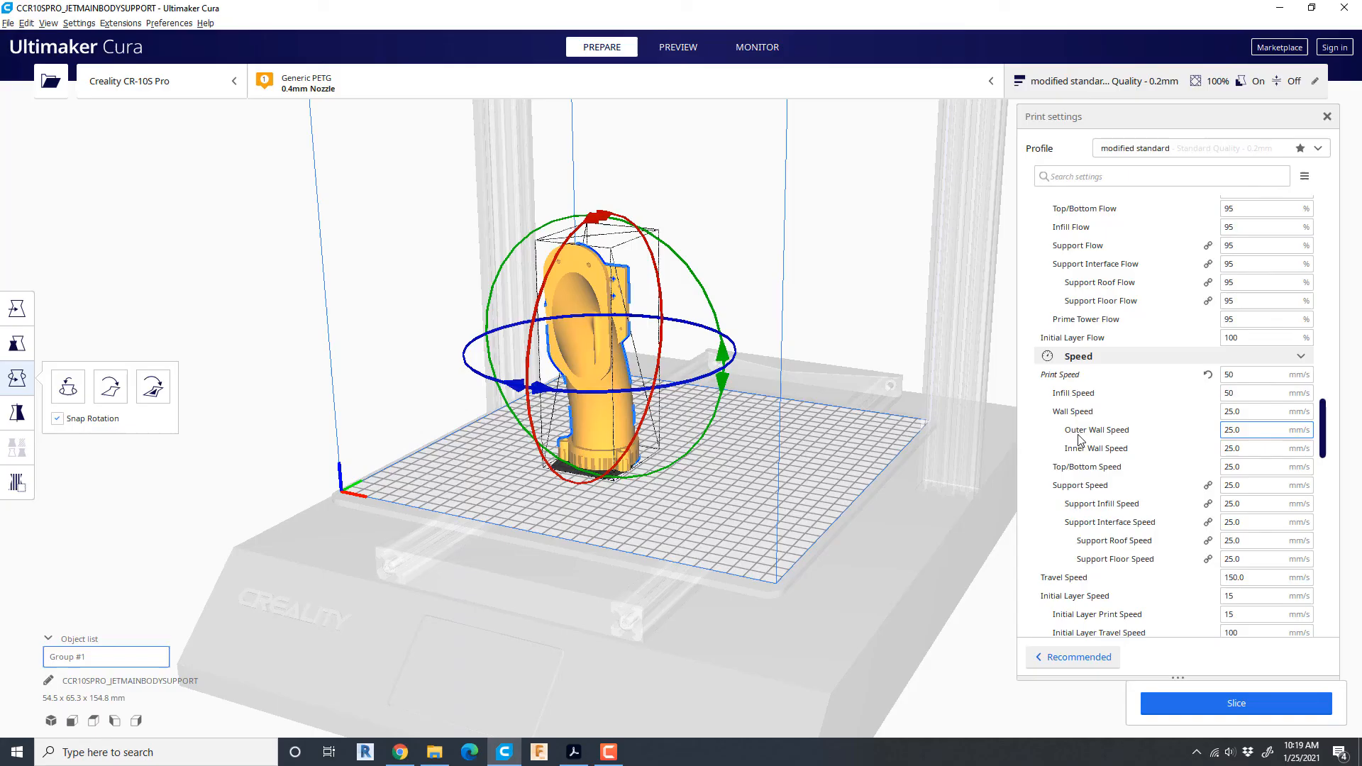
scroll(down, 3)
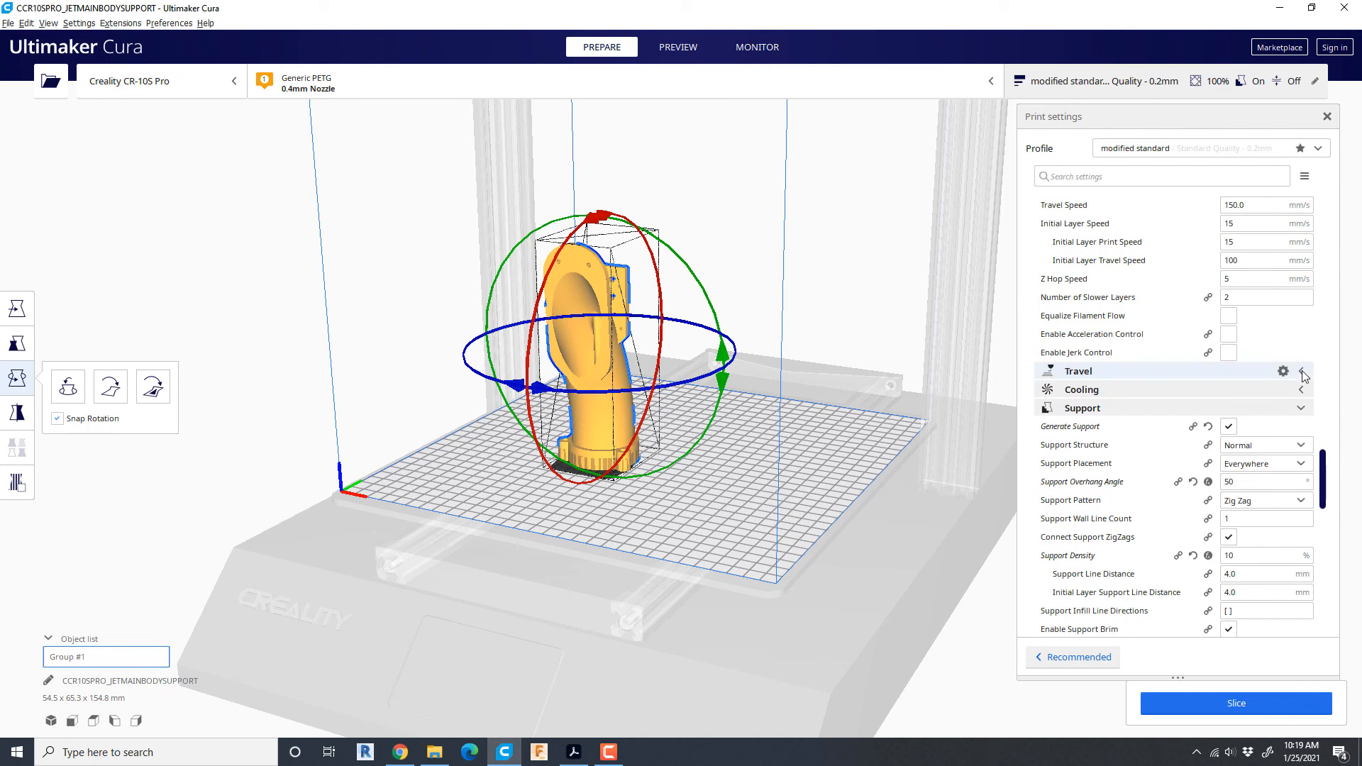
Turn on print cooling with fan speed 50% and disable generated support.
click(1300, 371)
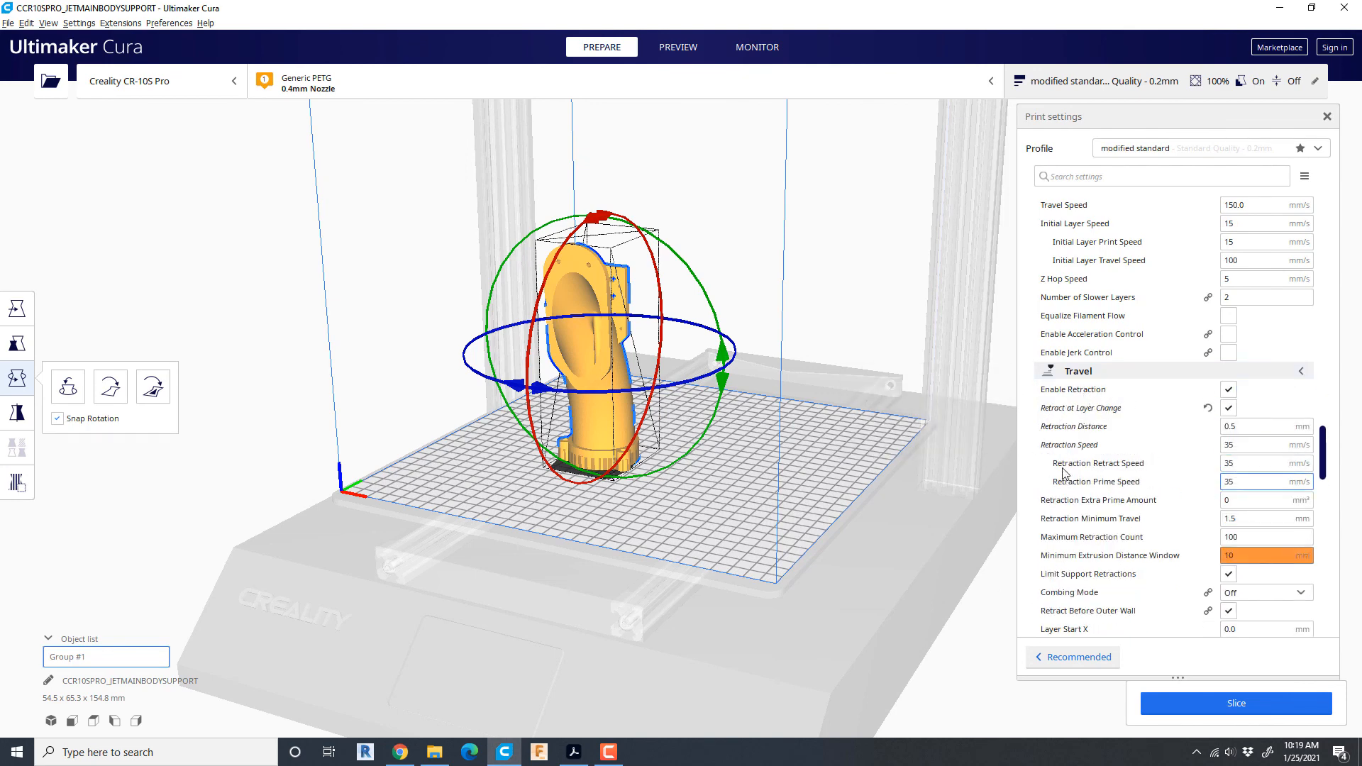
mouse_move(1081, 409)
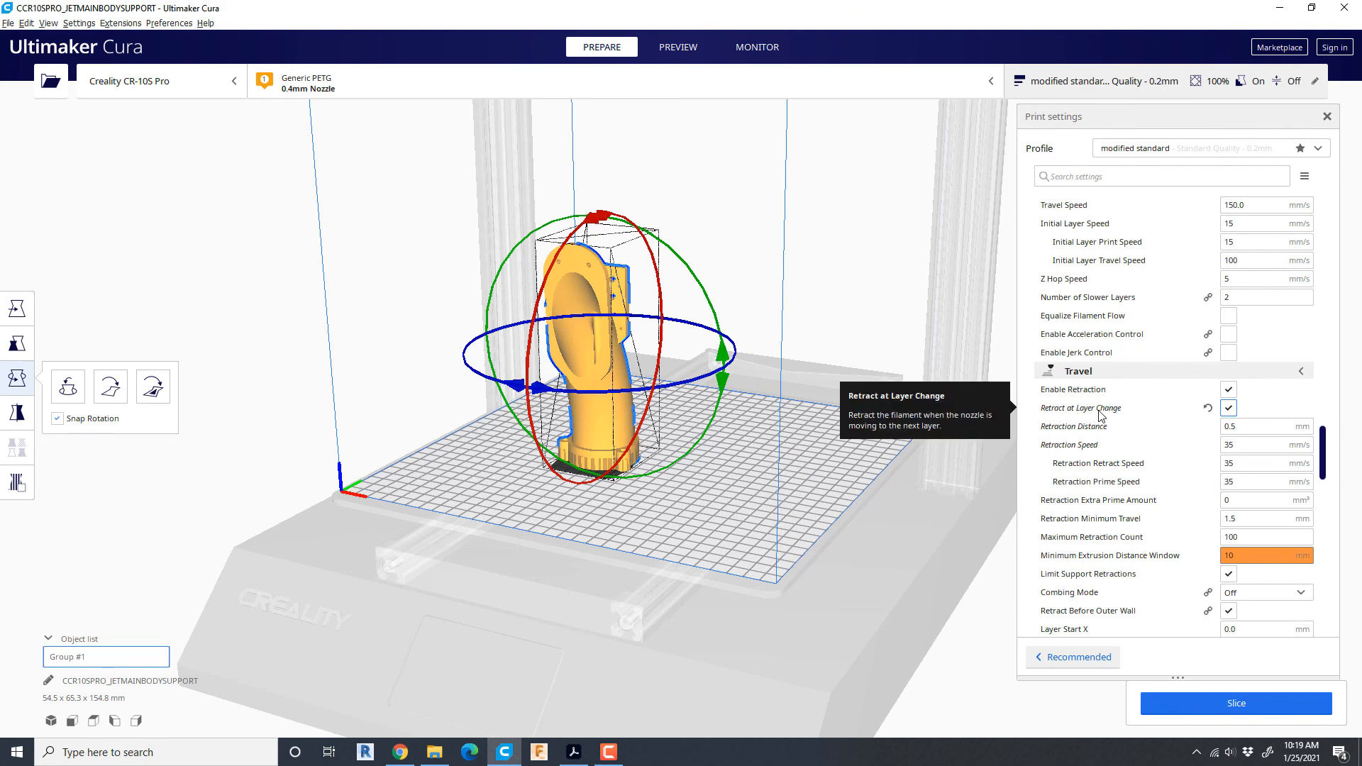
scroll(down, 3)
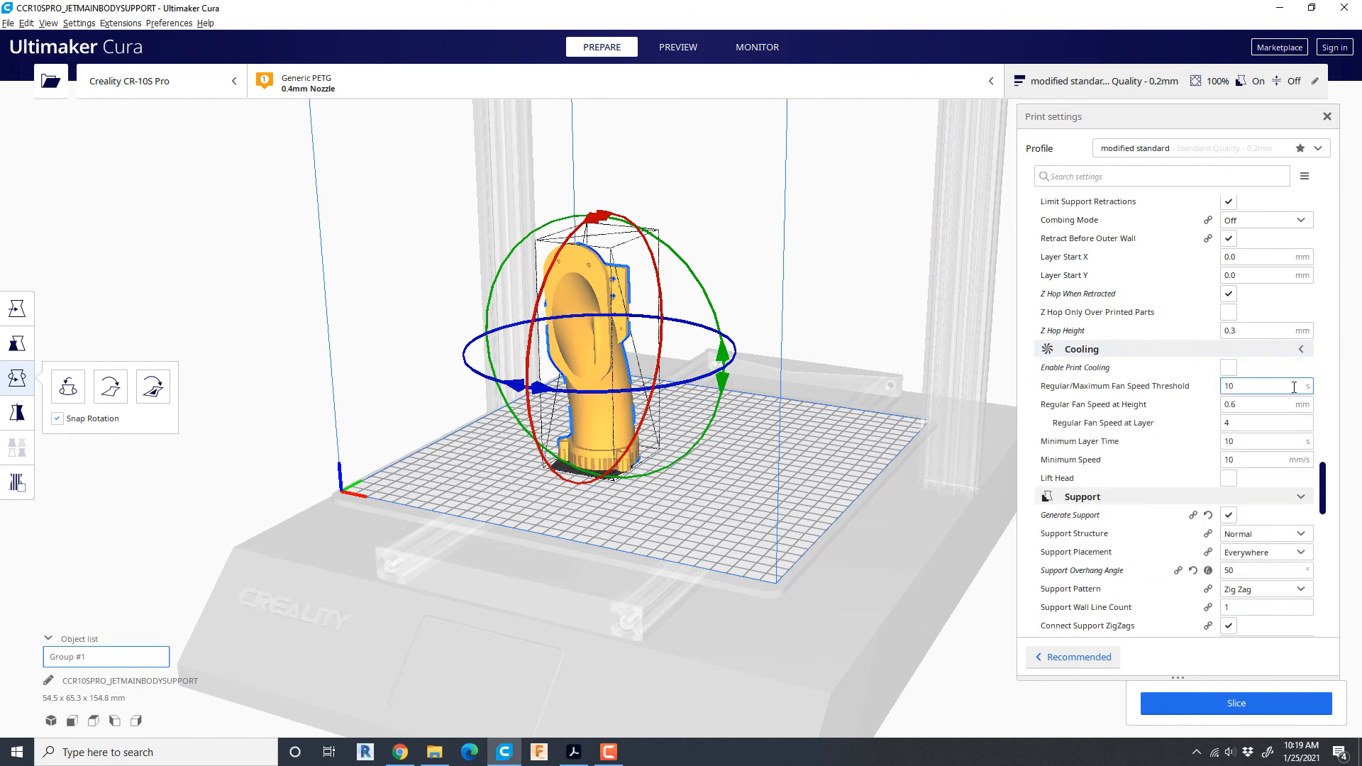
mouse_move(1227, 368)
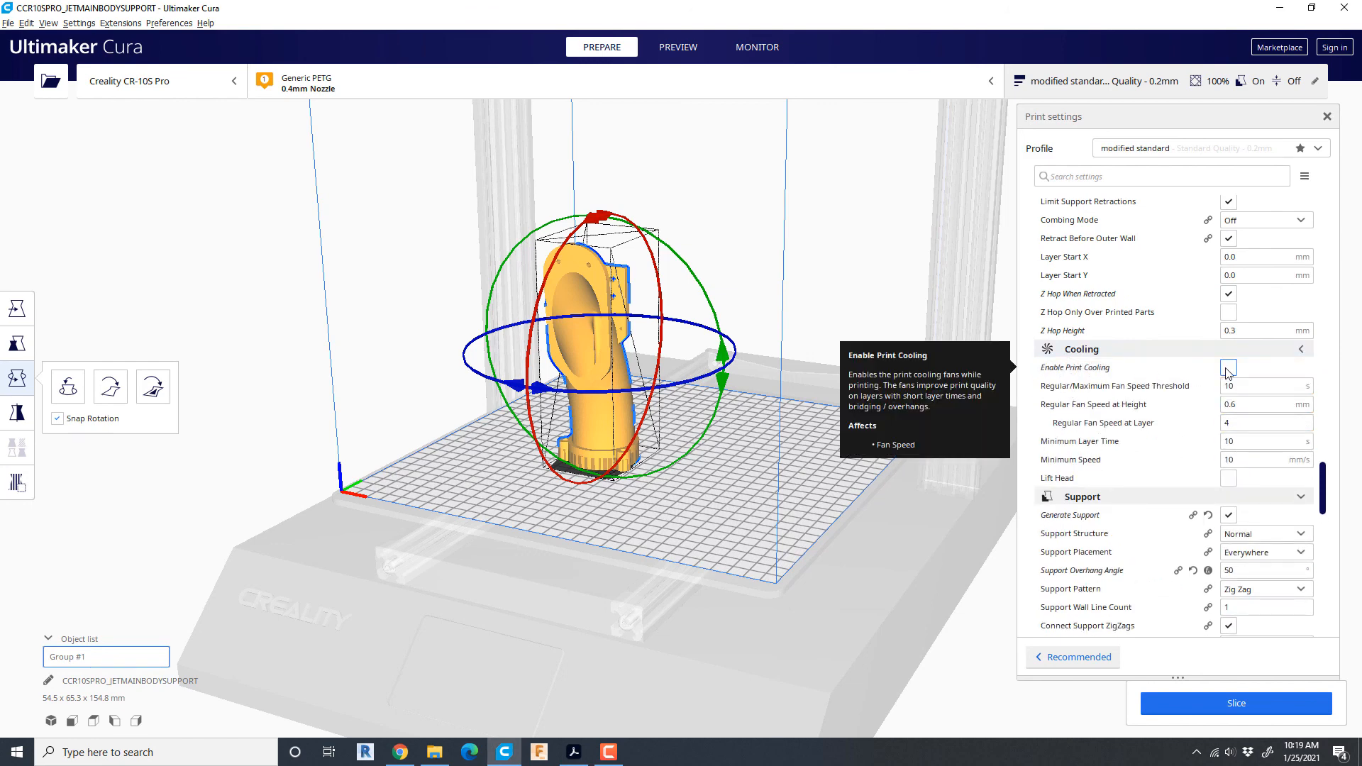
click(1227, 366)
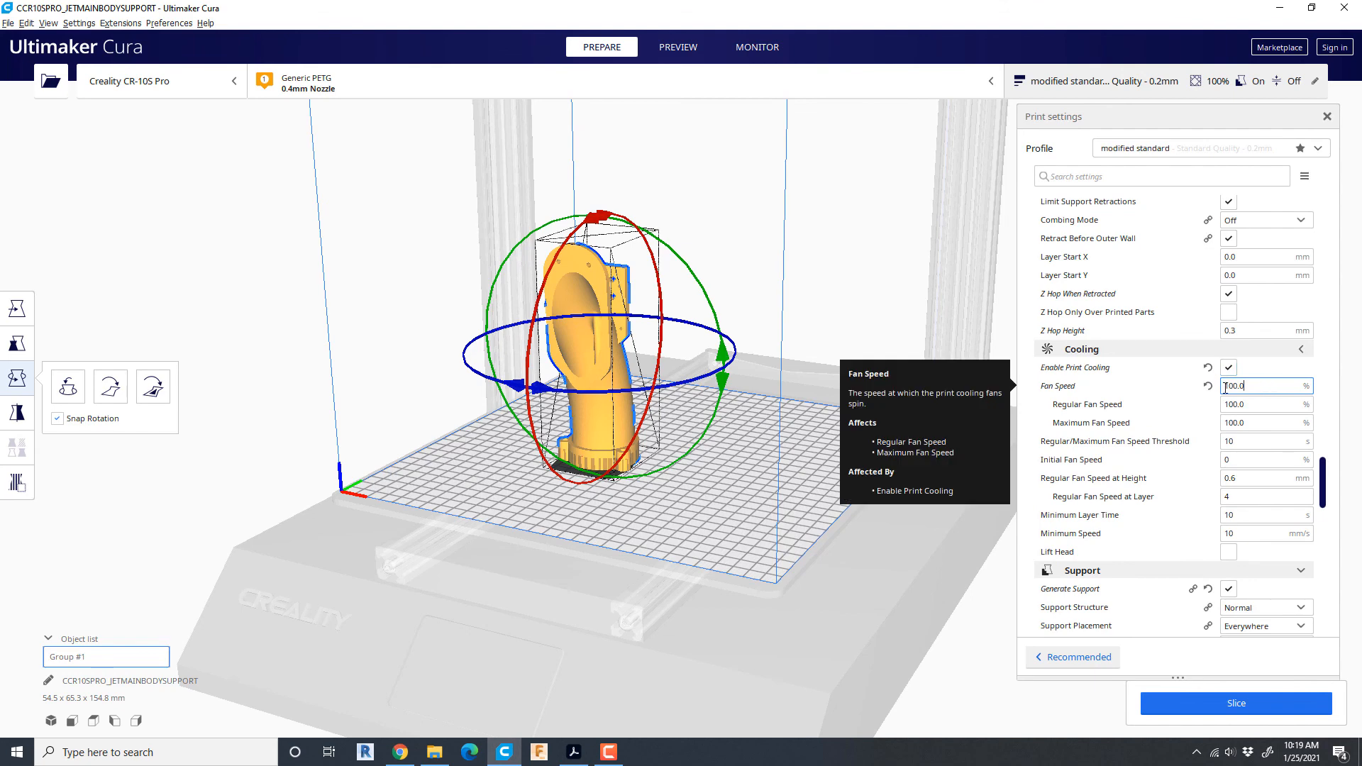
text(50)
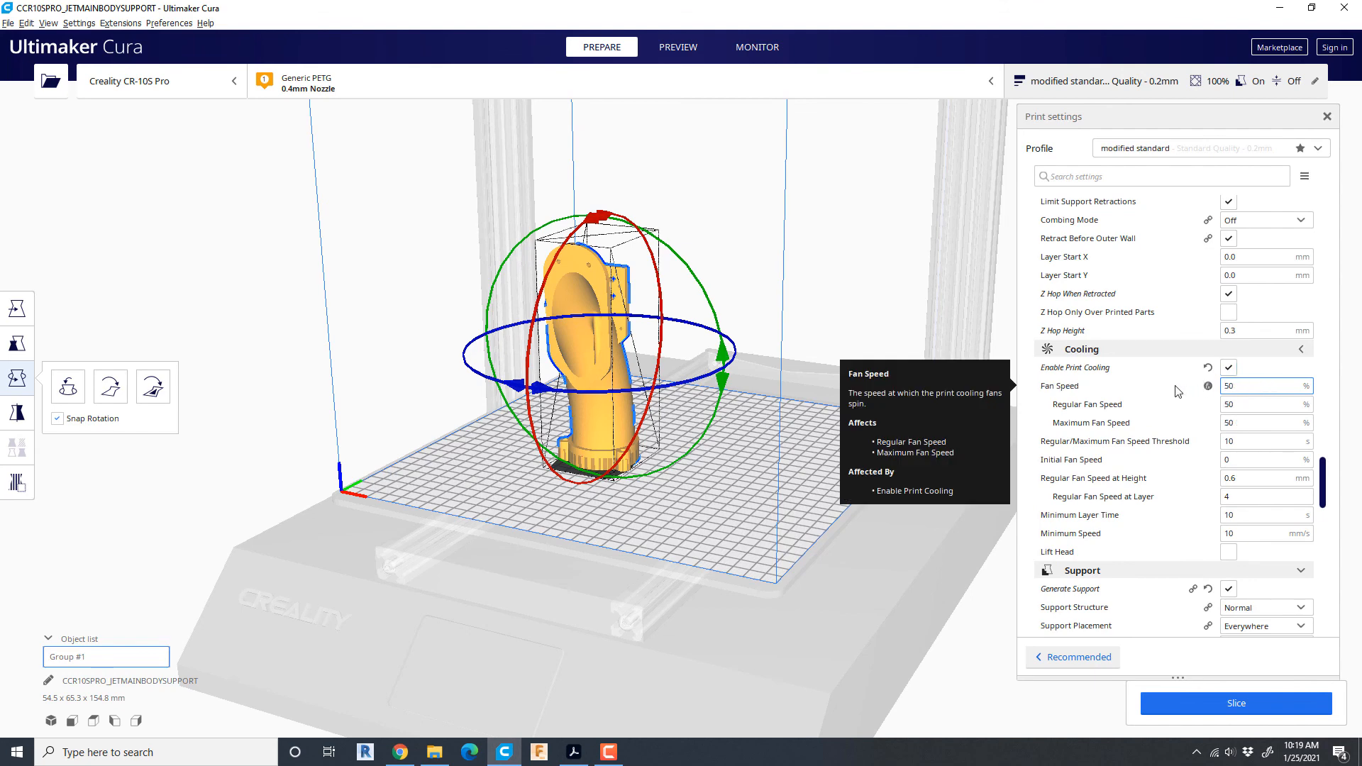
click(1082, 367)
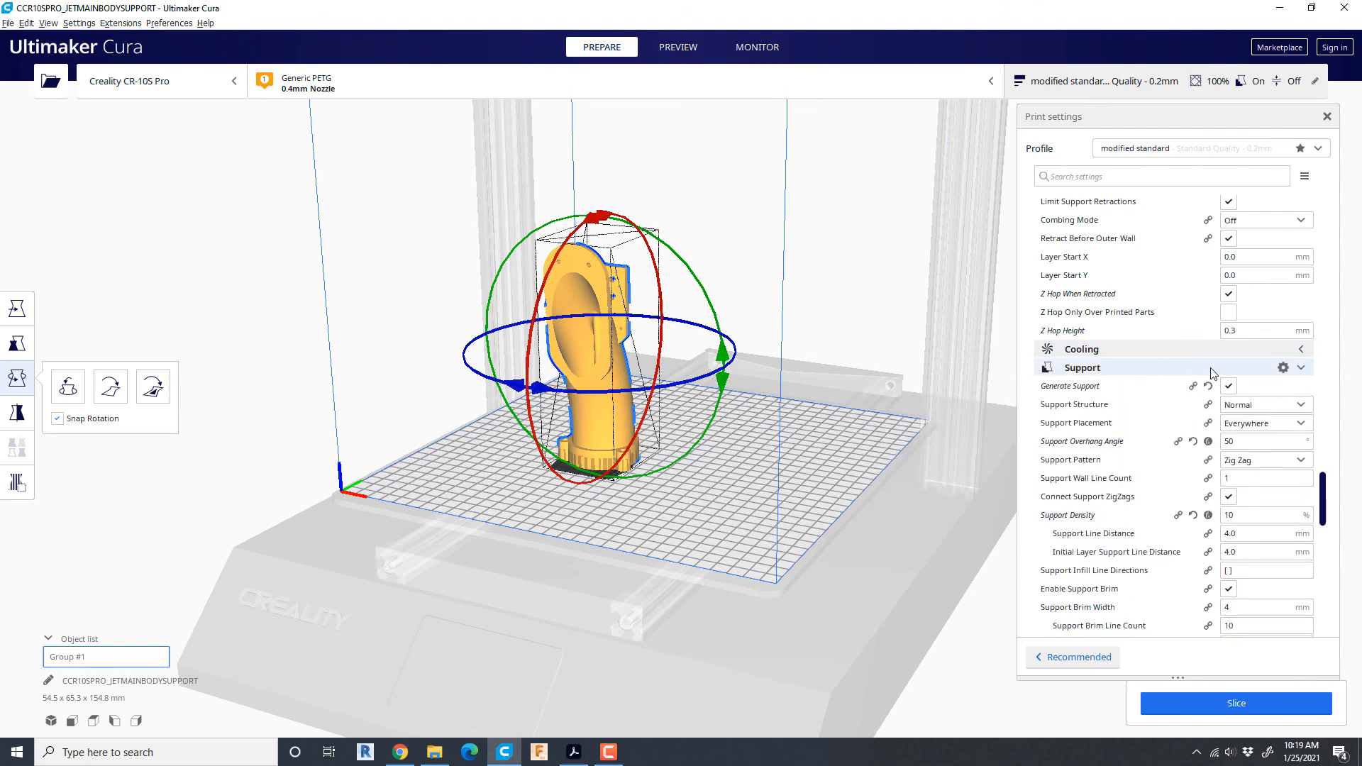
mouse_move(1229, 386)
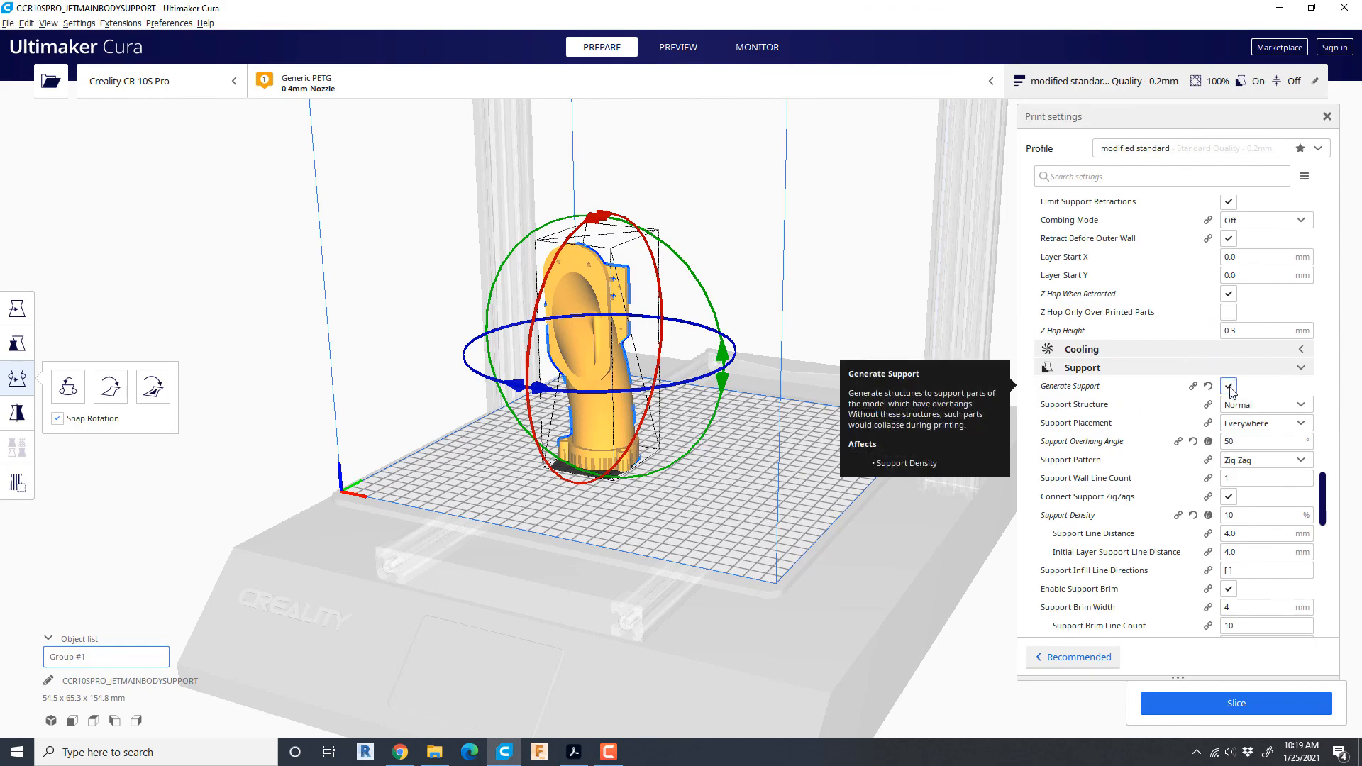
click(1227, 386)
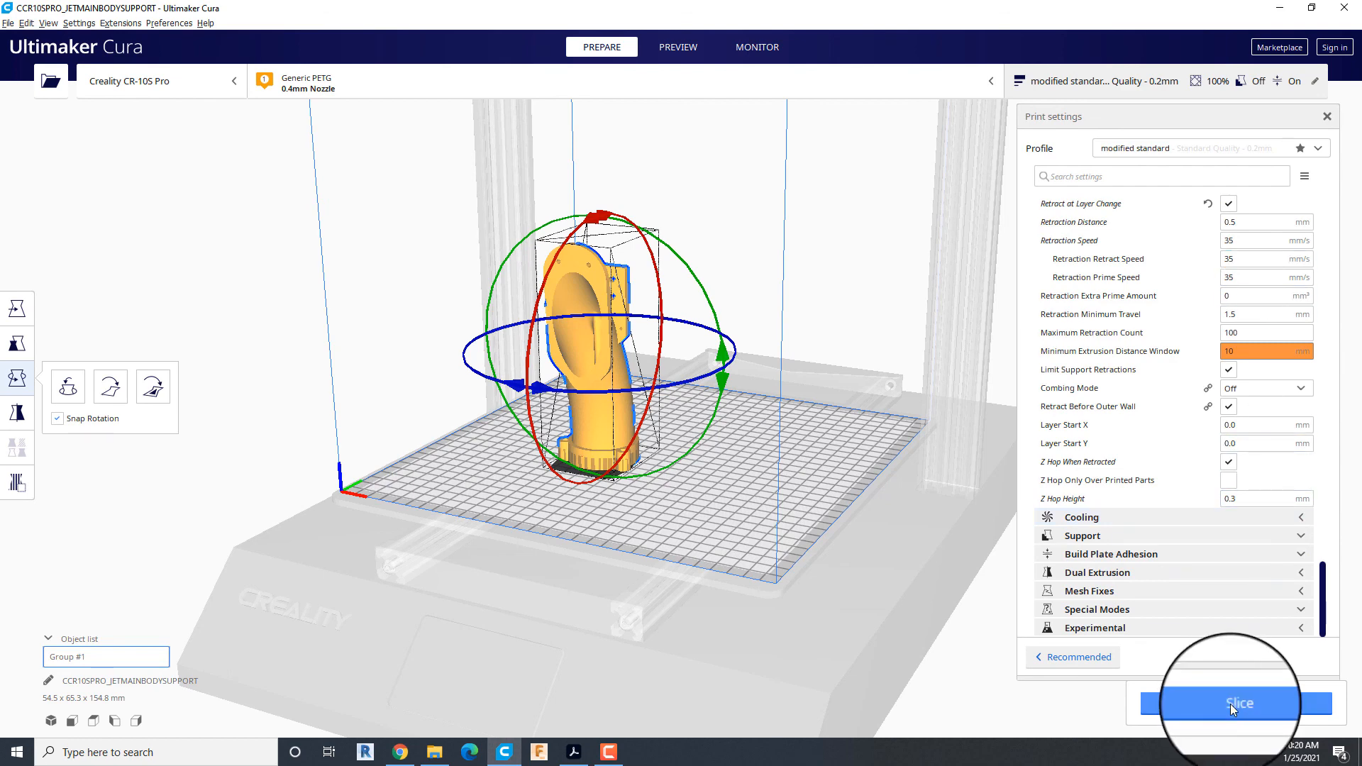
Slice the grouped jet body with the tuned PETG settings.
click(1239, 704)
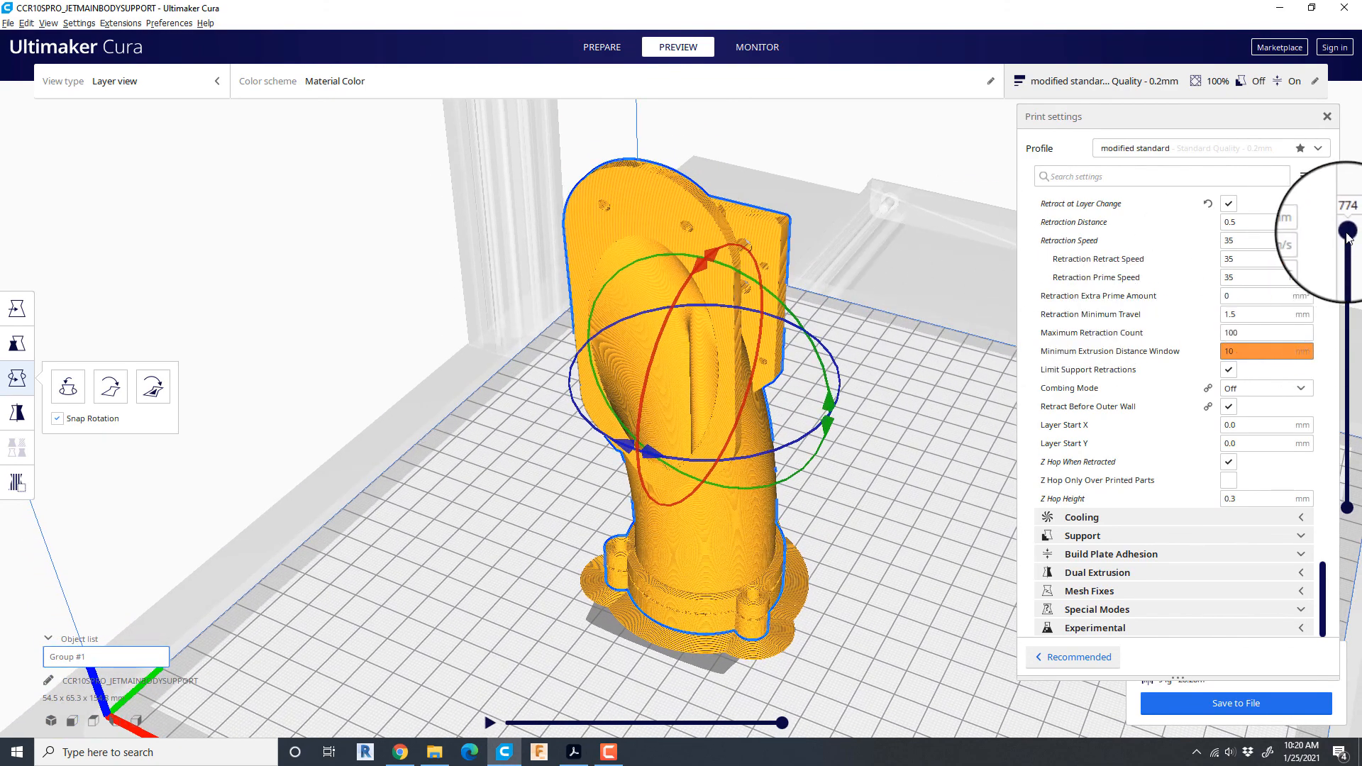
Drag the layer slider down through layers 719, 633, 312 and 90 to layer 1.
drag(1347, 235, 1347, 245)
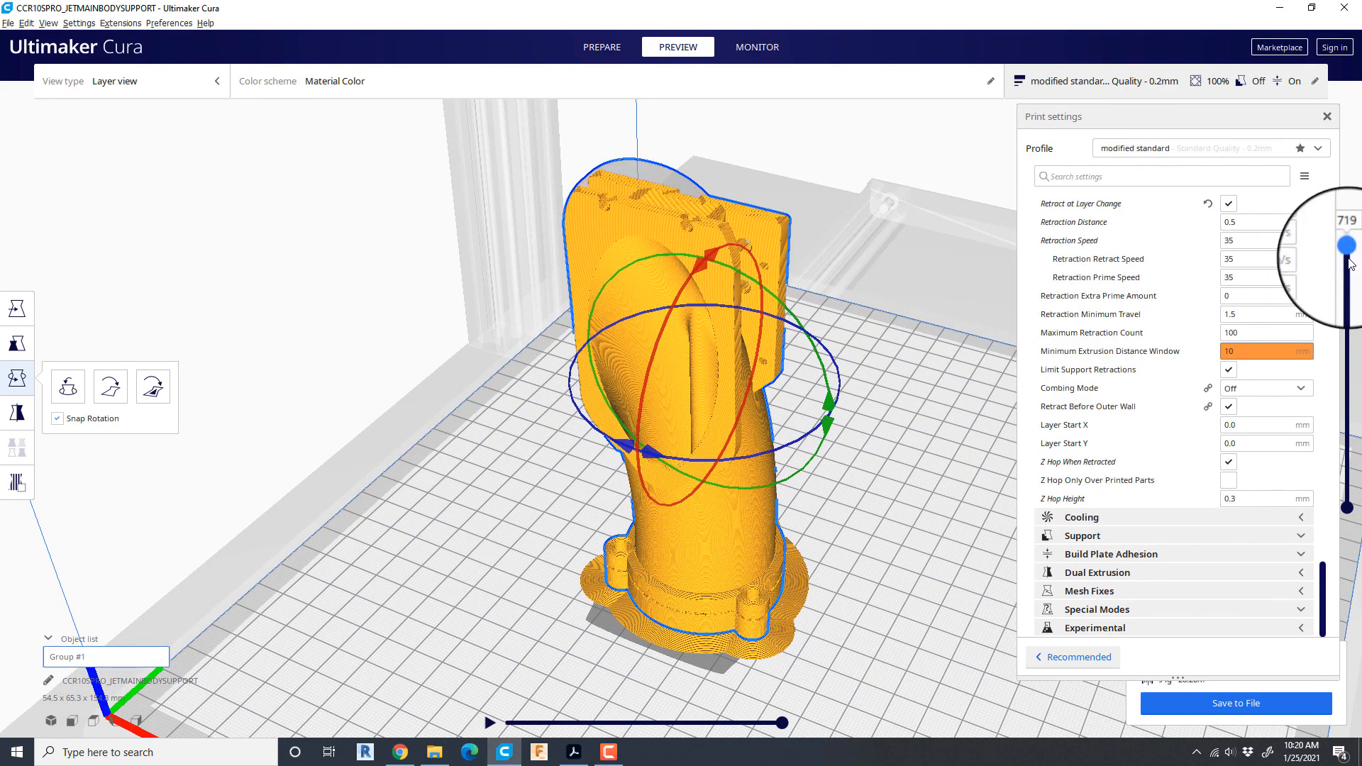
drag(1348, 246, 1347, 294)
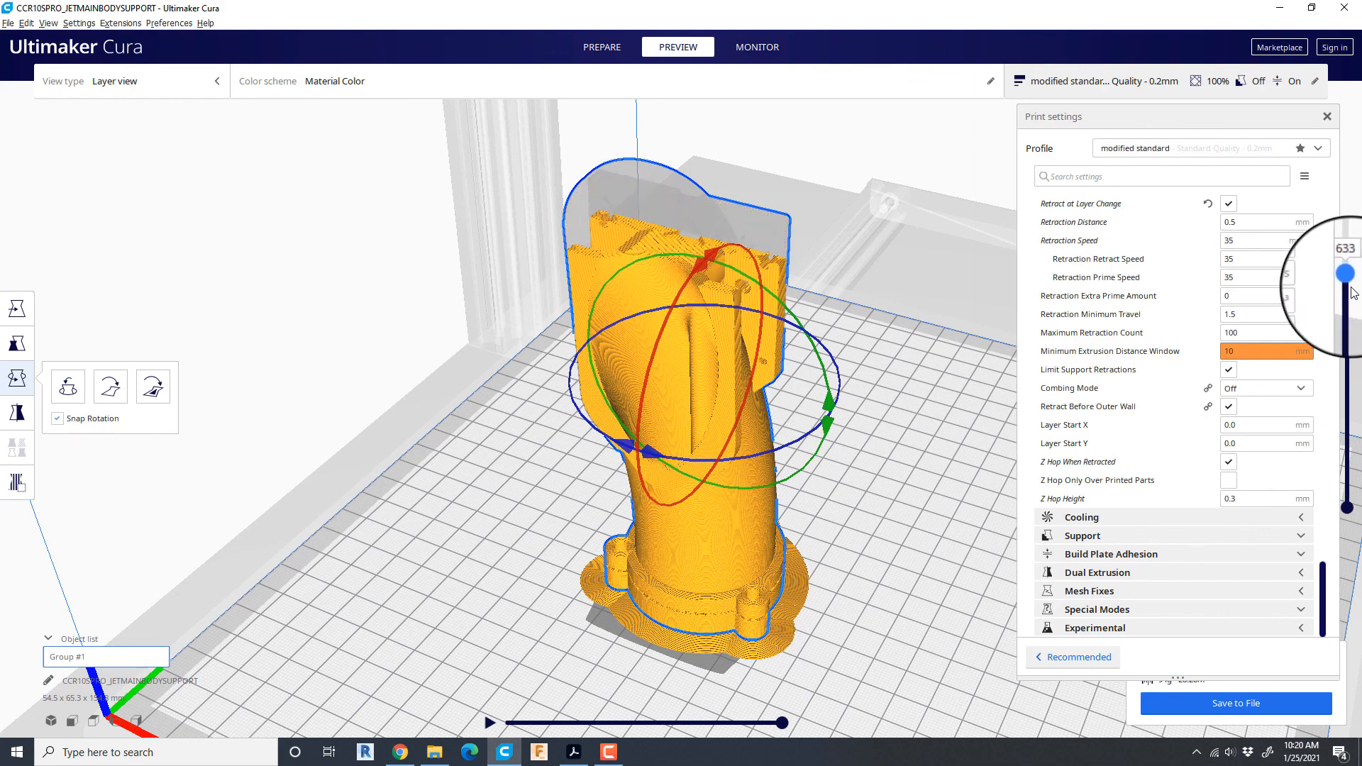
drag(1340, 270, 1340, 321)
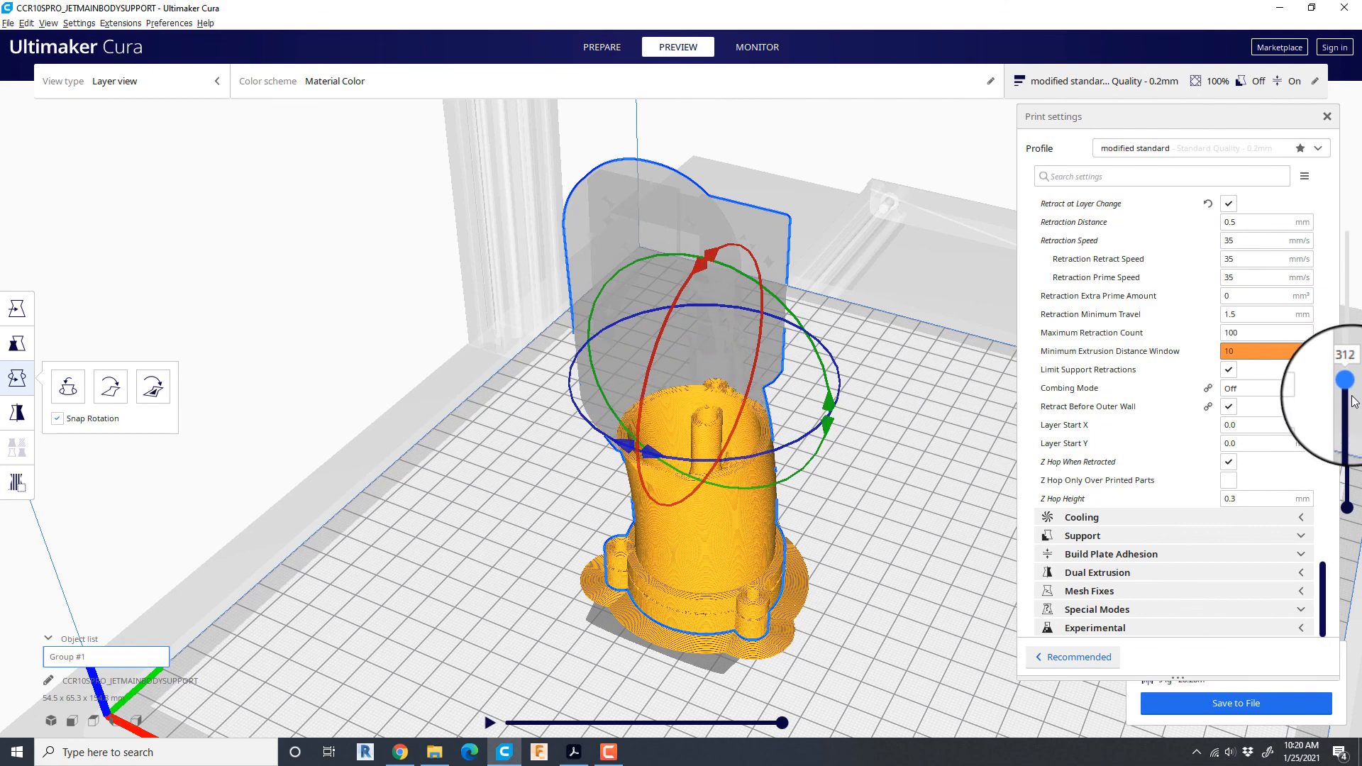
drag(1345, 401, 1345, 454)
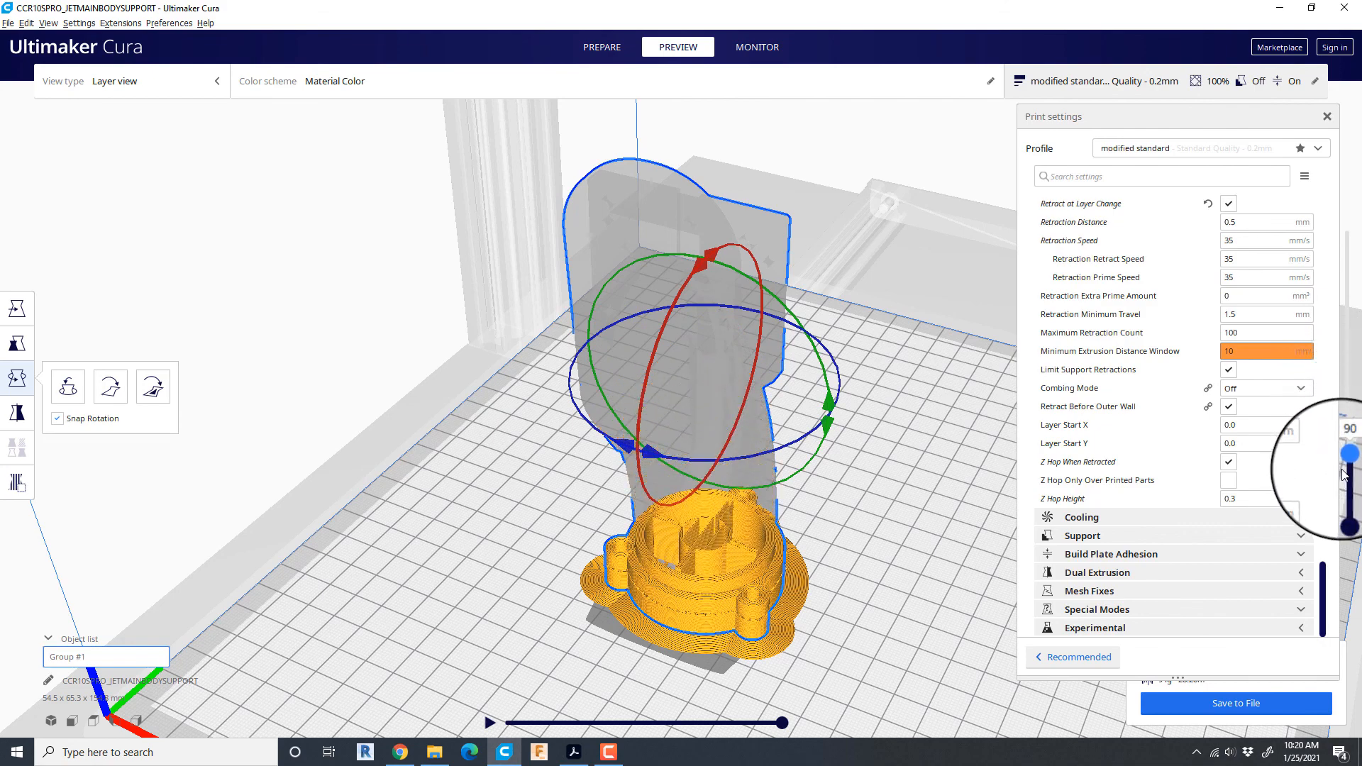
drag(1347, 452, 1348, 478)
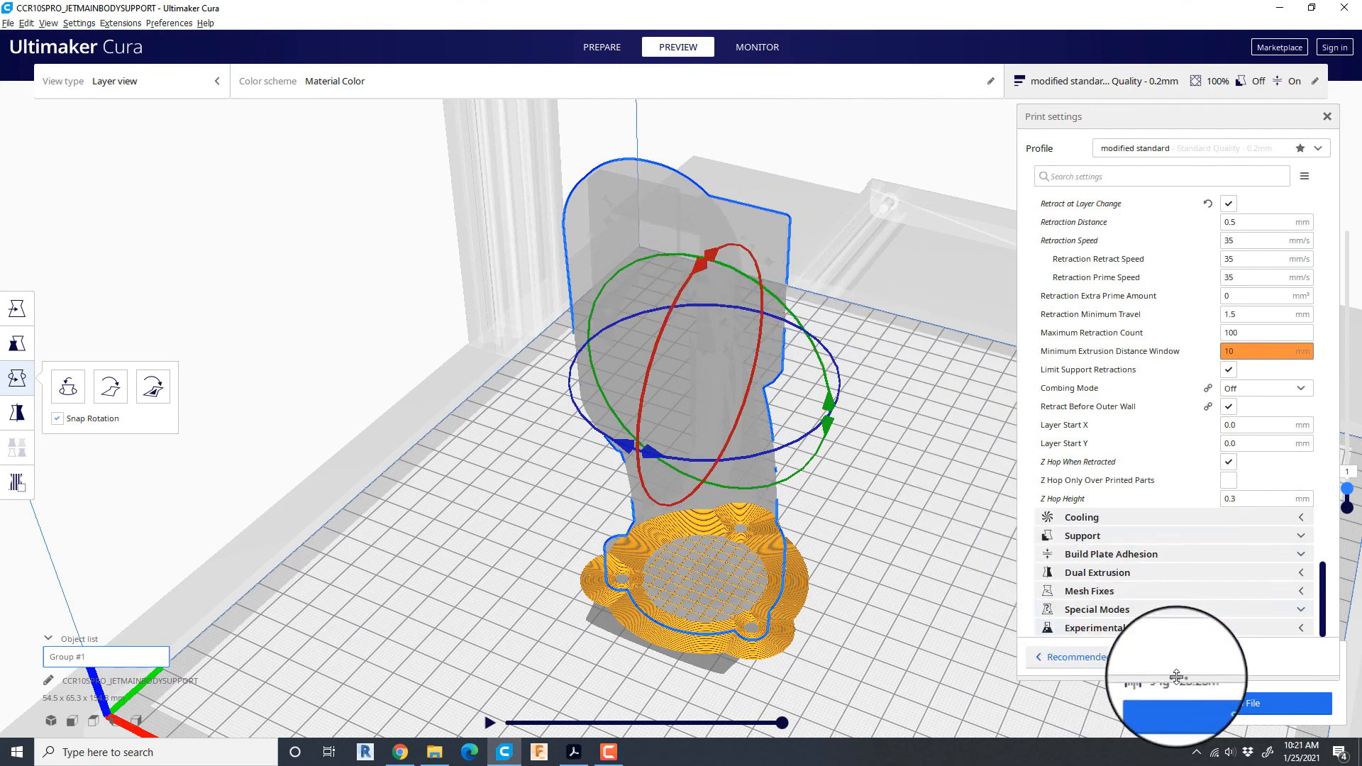
Save the sliced G-code to file under its default name CCR10SPRO_JETMAINBODYSUPPORT.gcode.
click(1234, 703)
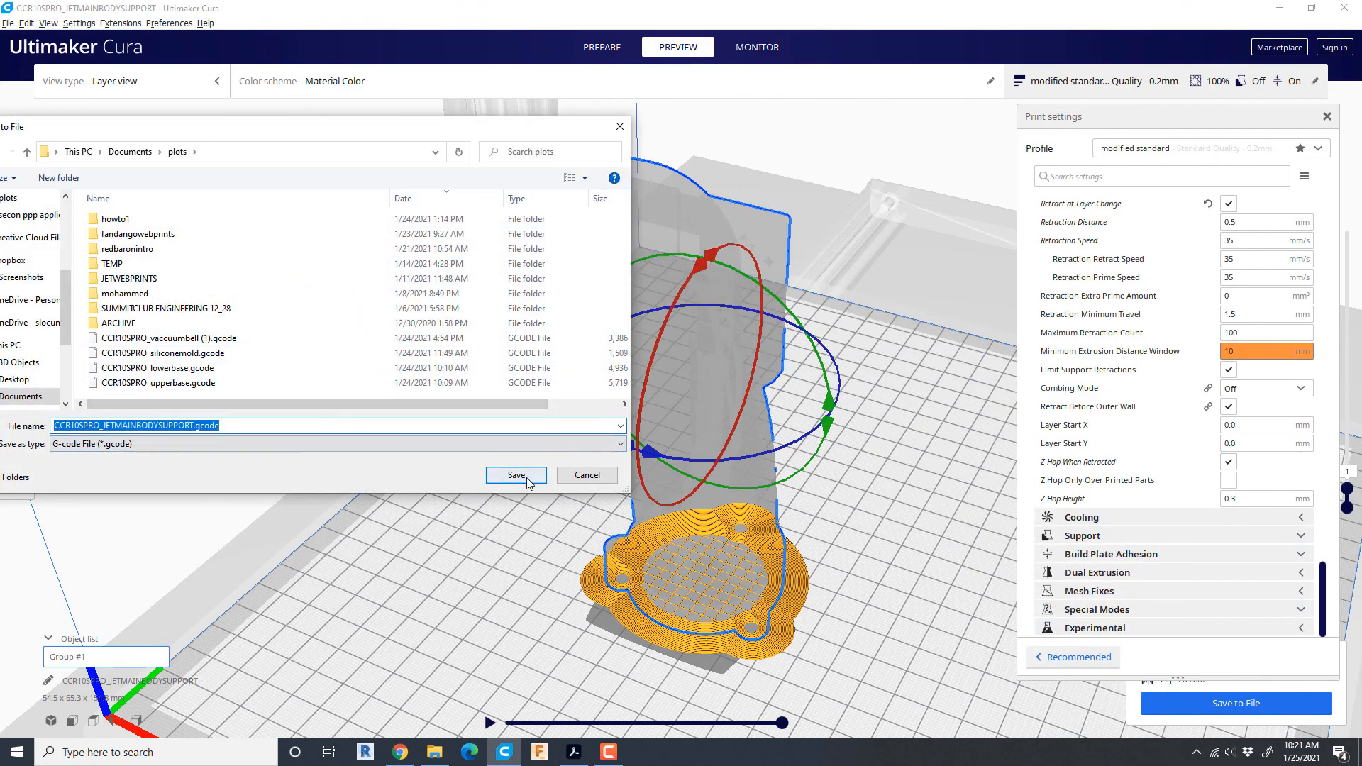
click(515, 475)
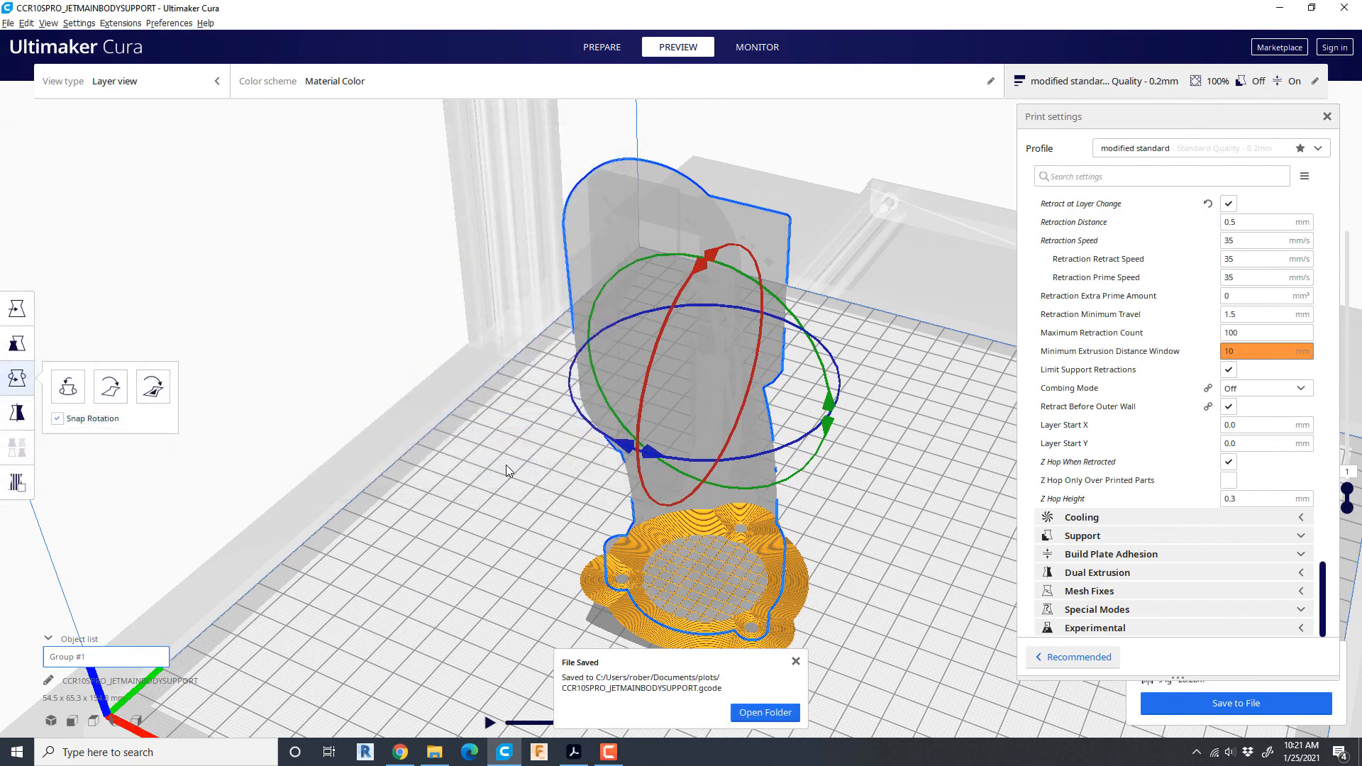